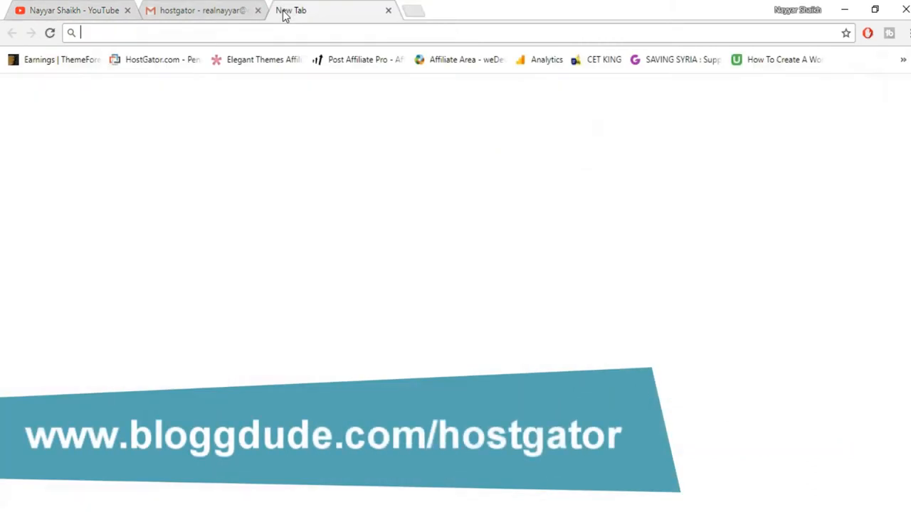
# Go to bloggdude.com to reach HostGator's Basic, Essentials and Pro hosting plans
pyautogui.write('bloggdude.com')
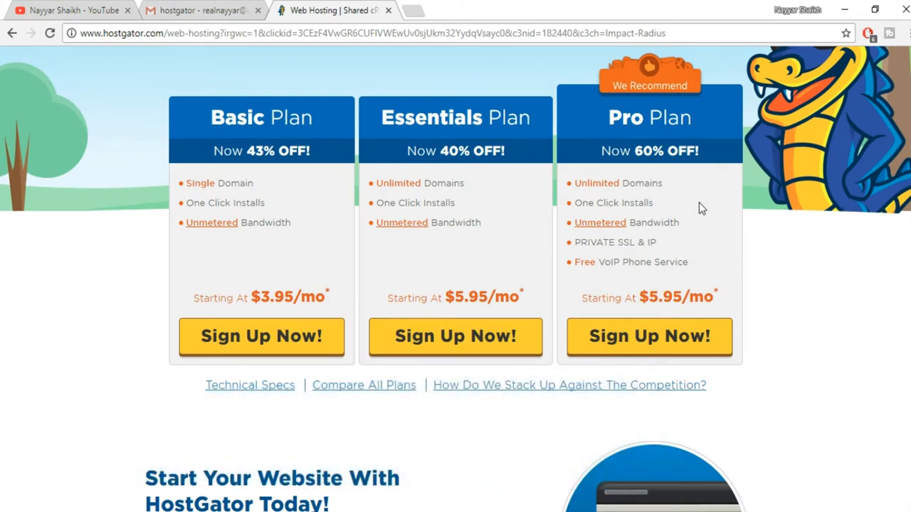
pyautogui.moveTo(212, 171)
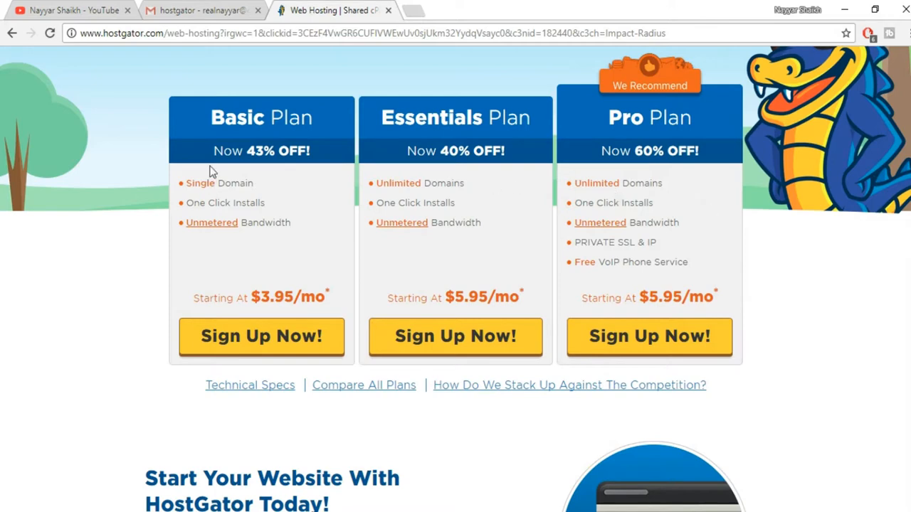
pyautogui.moveTo(224, 174)
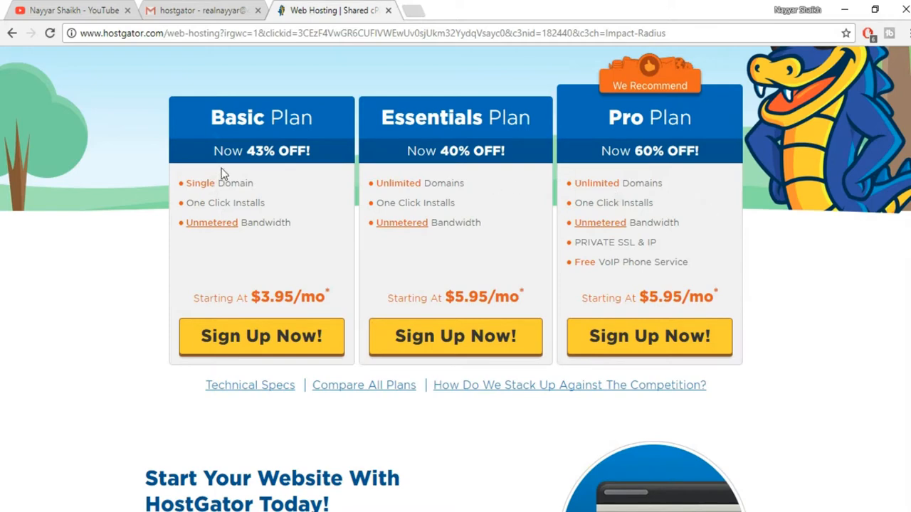
pyautogui.moveTo(255, 222)
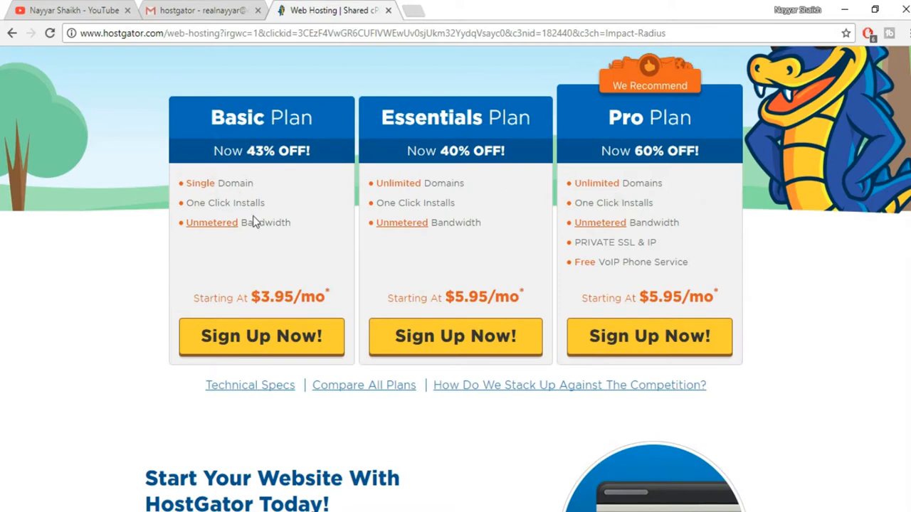
pyautogui.moveTo(482, 140)
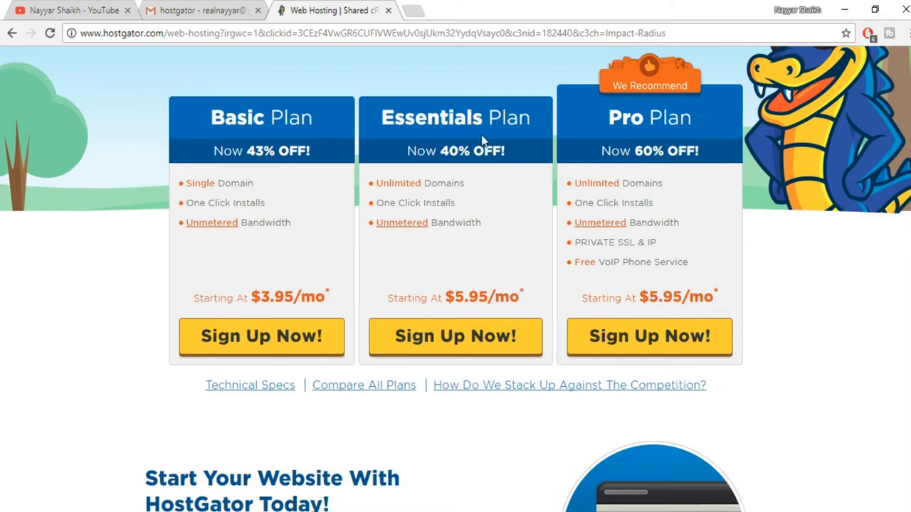
pyautogui.moveTo(446, 192)
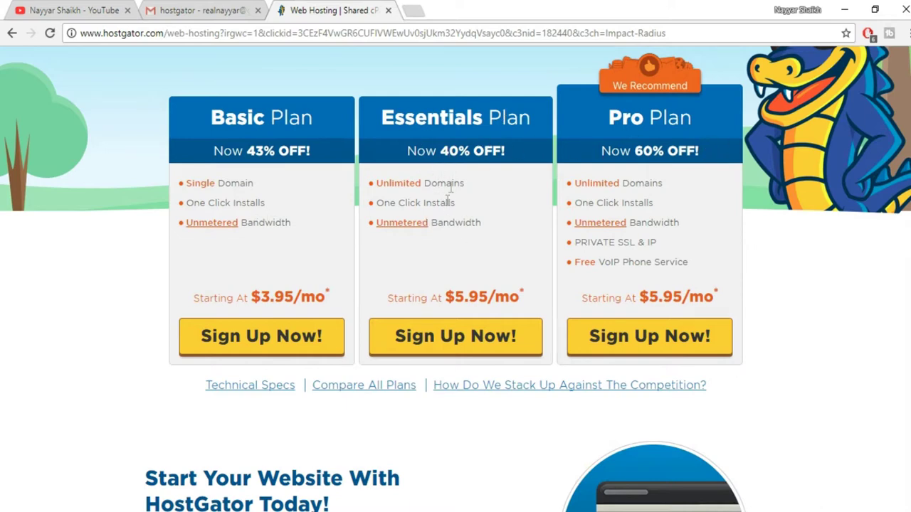
pyautogui.moveTo(461, 166)
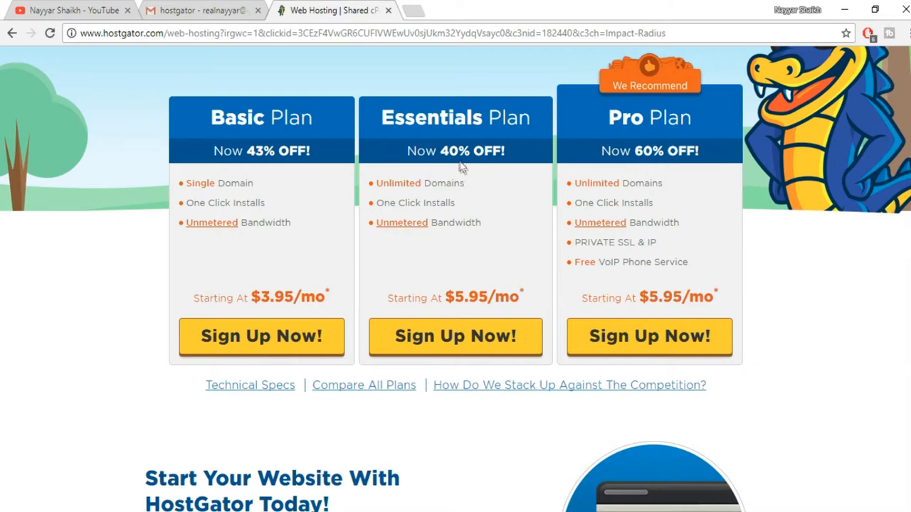
pyautogui.moveTo(626, 118)
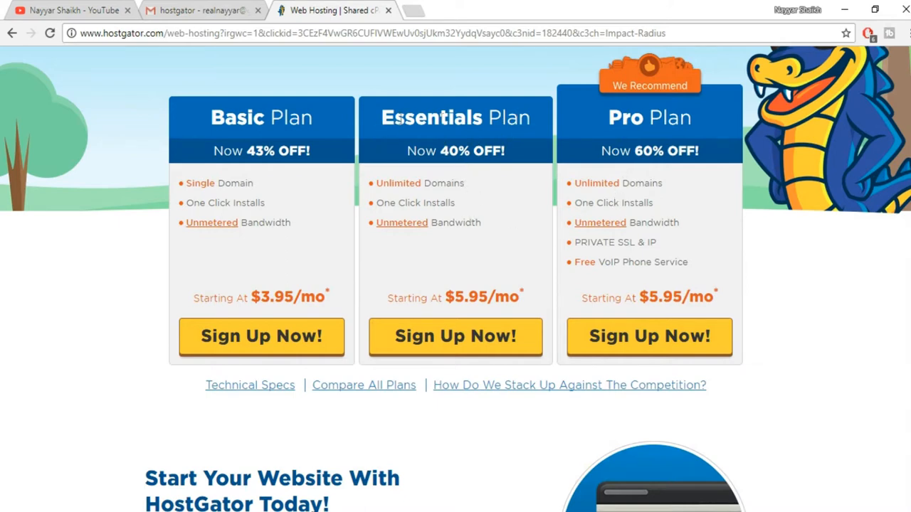
pyautogui.moveTo(674, 114)
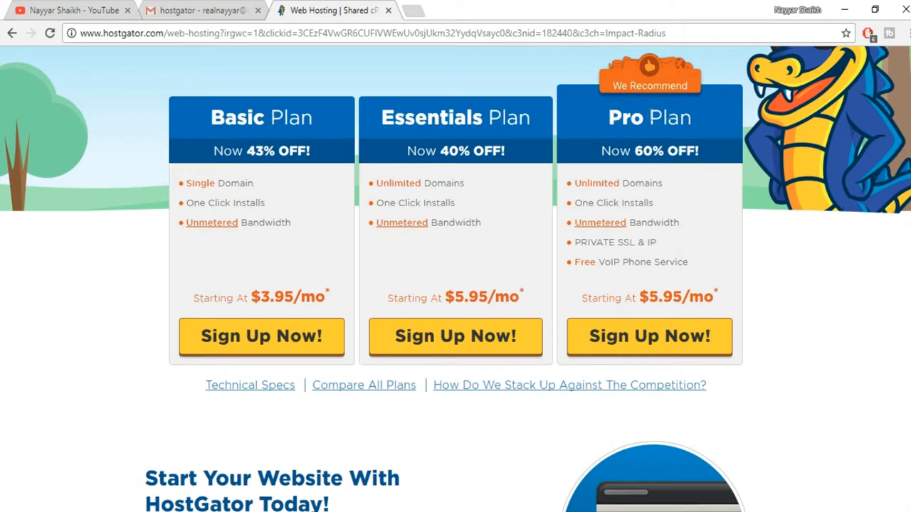
pyautogui.moveTo(598, 244)
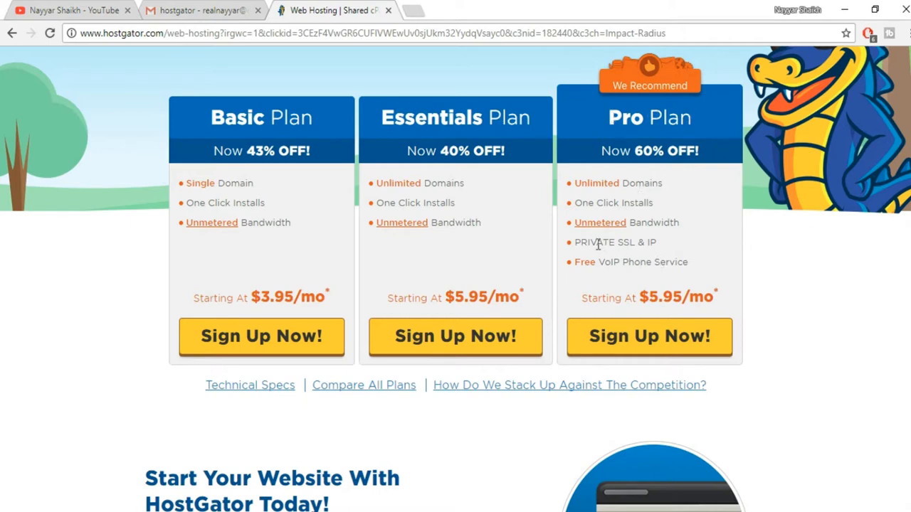
pyautogui.moveTo(671, 244)
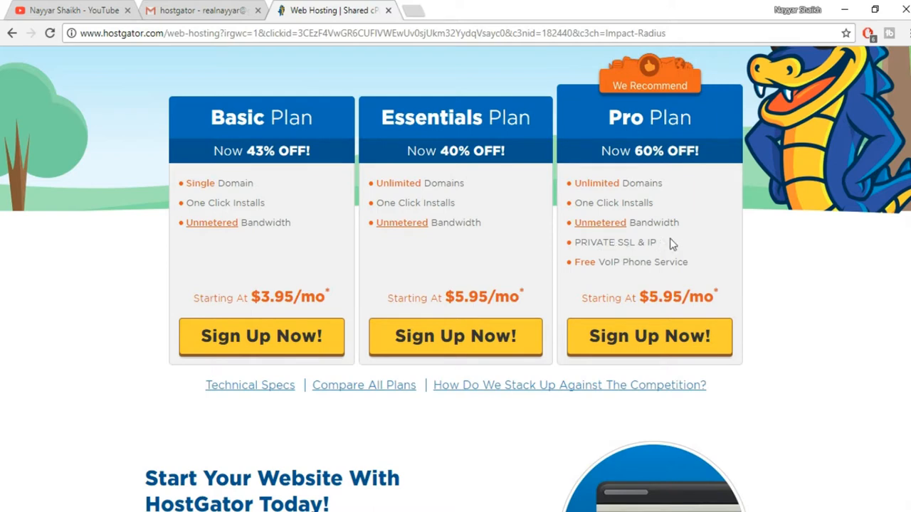
pyautogui.moveTo(644, 226)
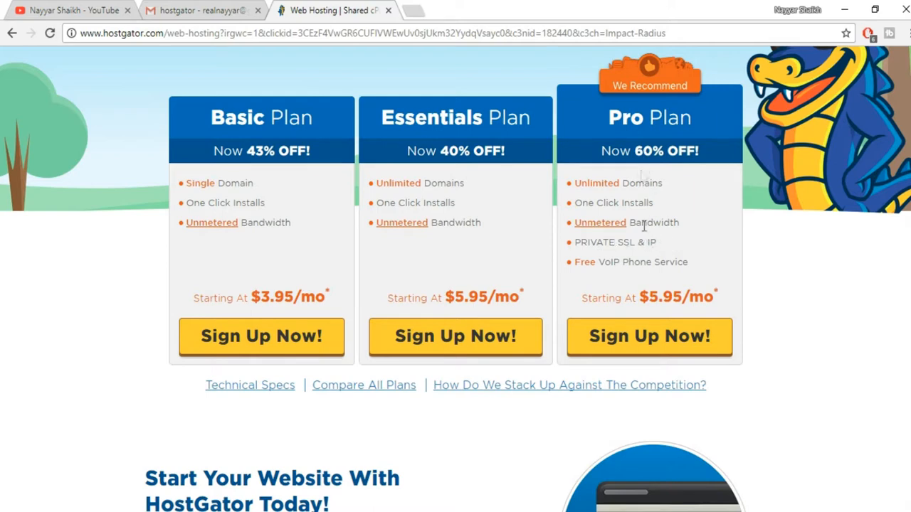
pyautogui.moveTo(384, 121)
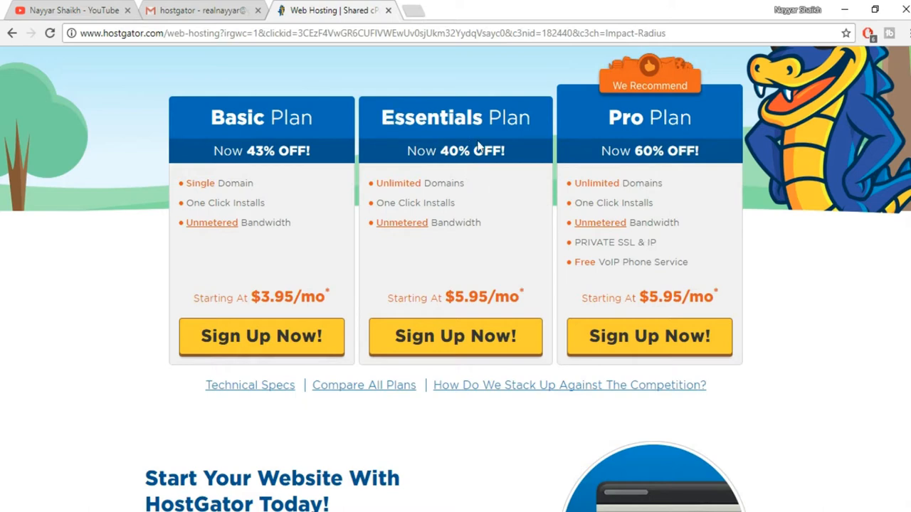
pyautogui.moveTo(398, 137)
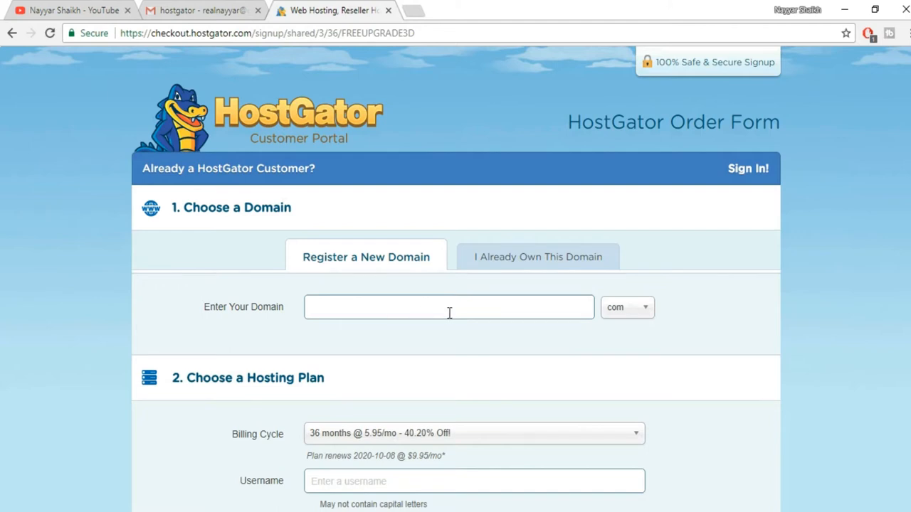
# Enter domain nayyarshaikh with the .com extension and scroll down to domain privacy protection
pyautogui.write('nay')
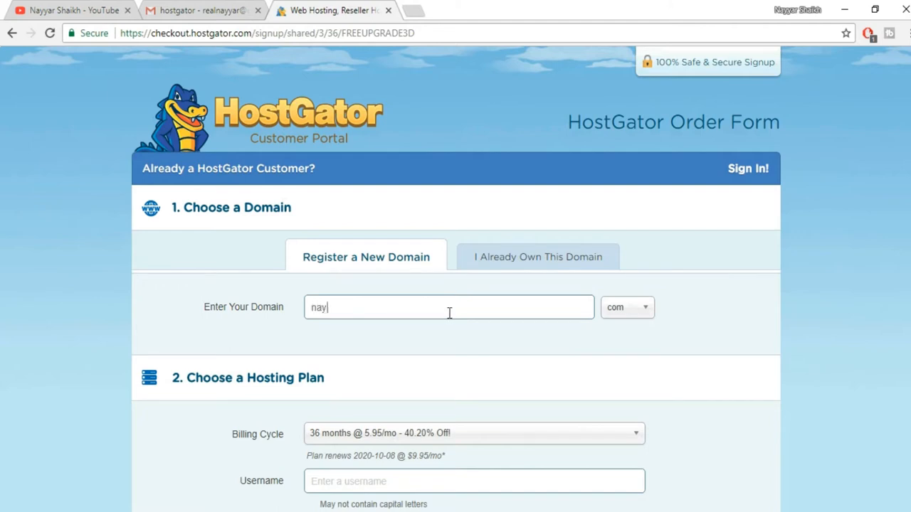
pyautogui.write('yarshaikh')
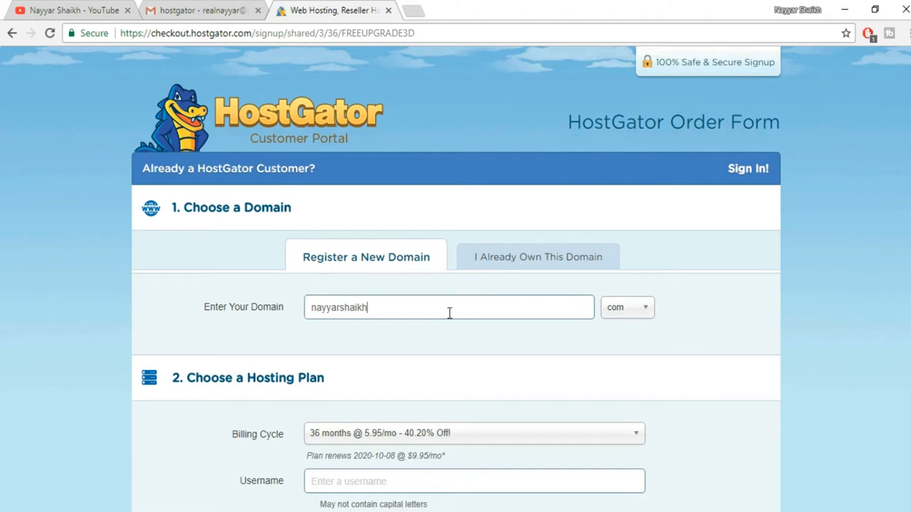
pyautogui.click(625, 307)
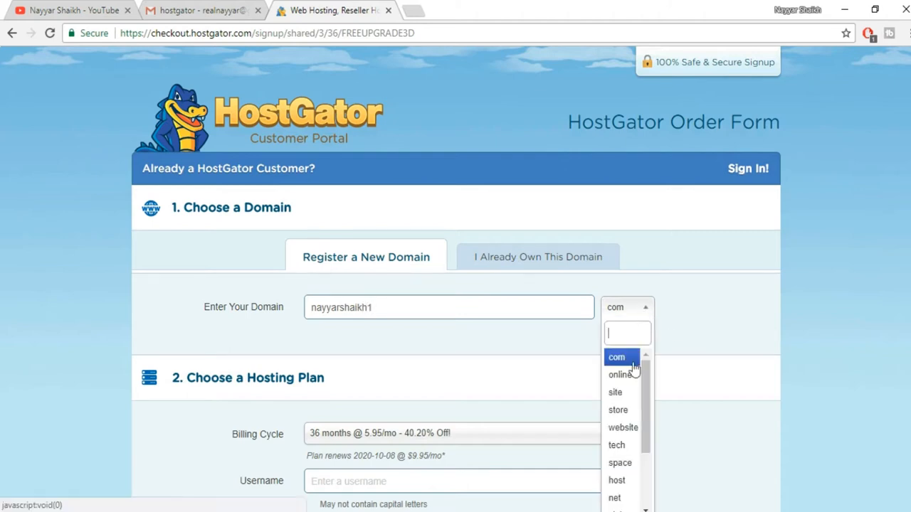
pyautogui.moveTo(668, 367)
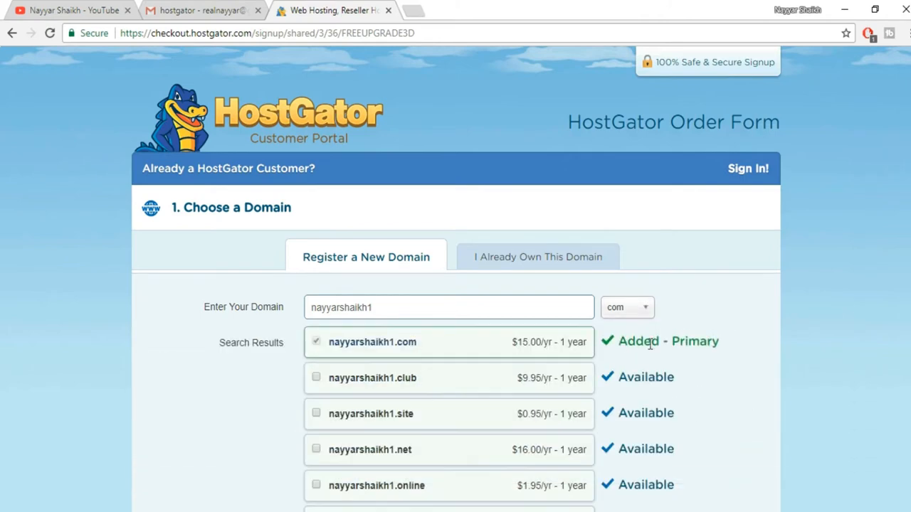
pyautogui.scroll(-3)
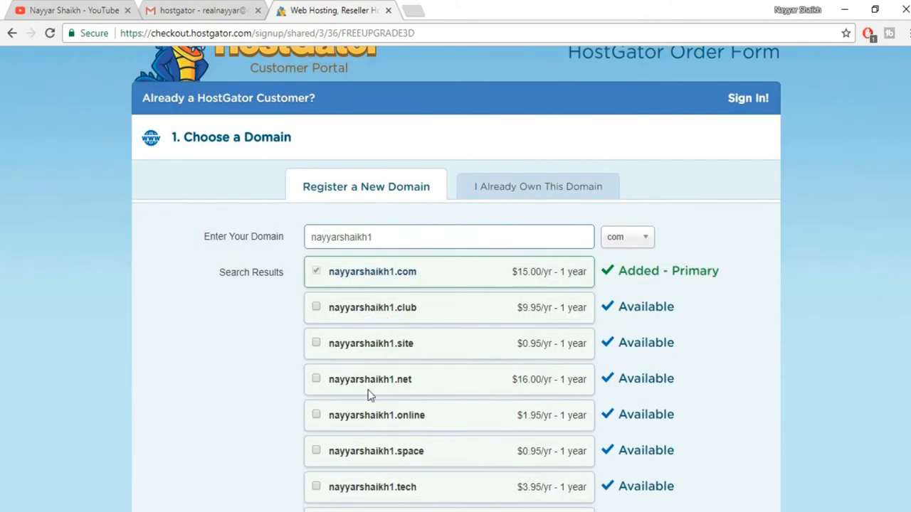
pyautogui.moveTo(321, 371)
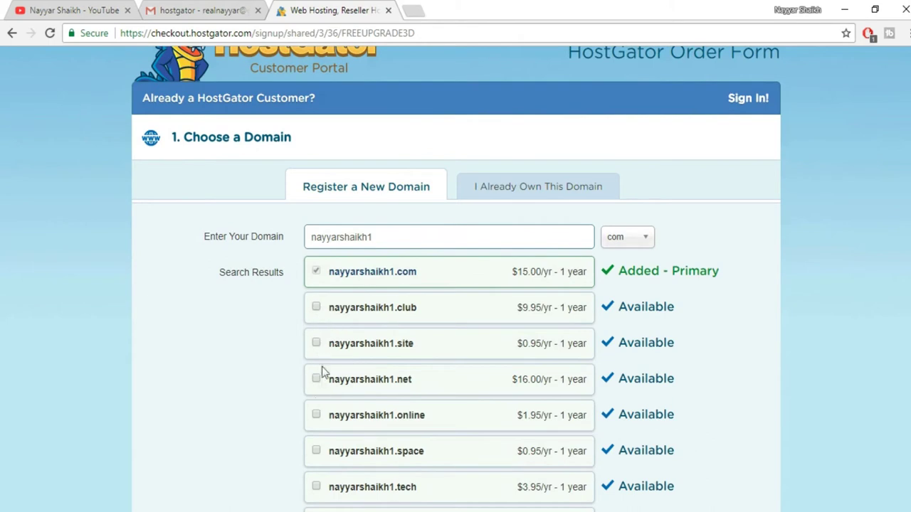
pyautogui.moveTo(649, 336)
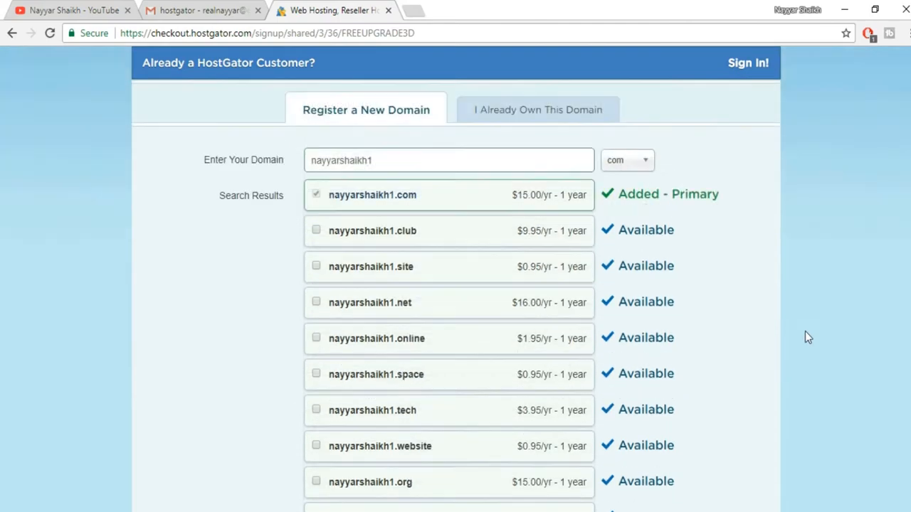
pyautogui.scroll(-3)
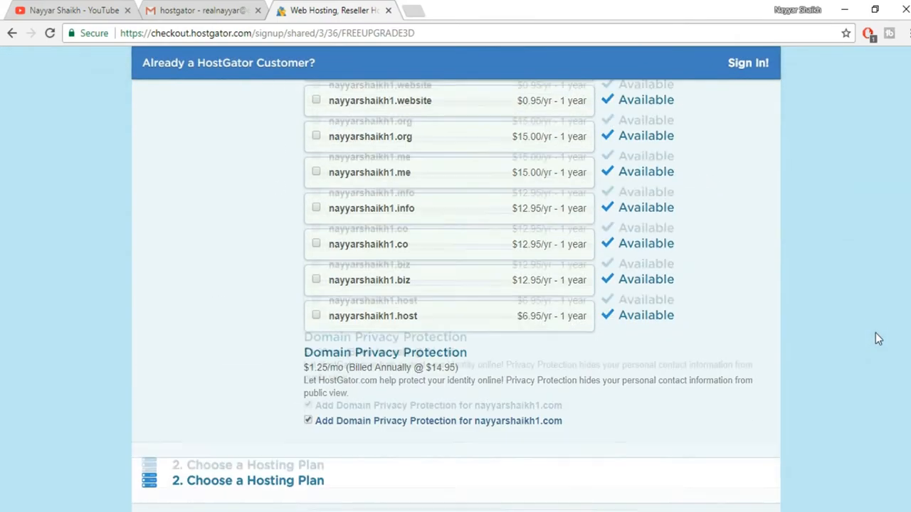
pyautogui.scroll(-3)
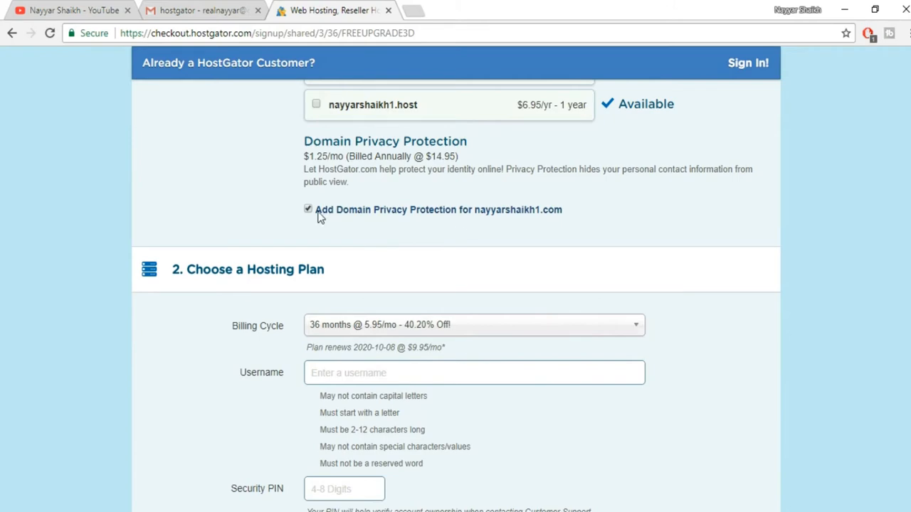
pyautogui.click(308, 209)
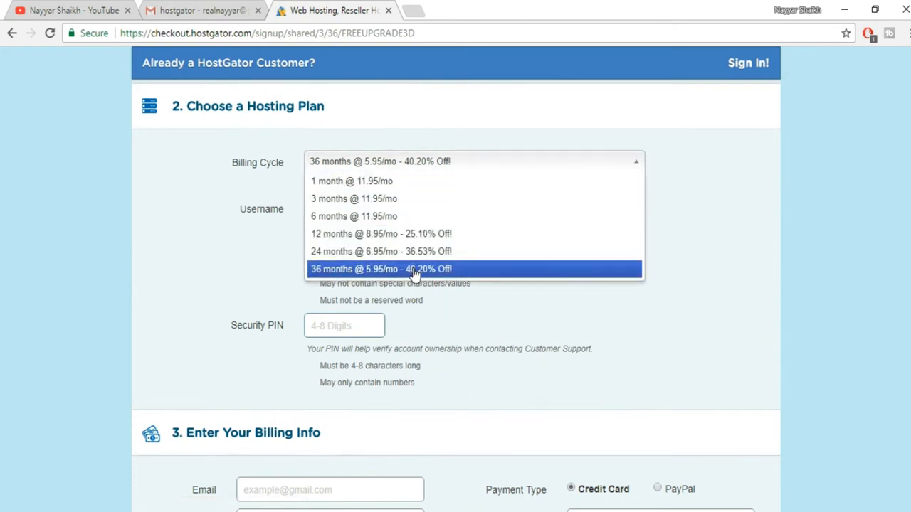
pyautogui.click(381, 234)
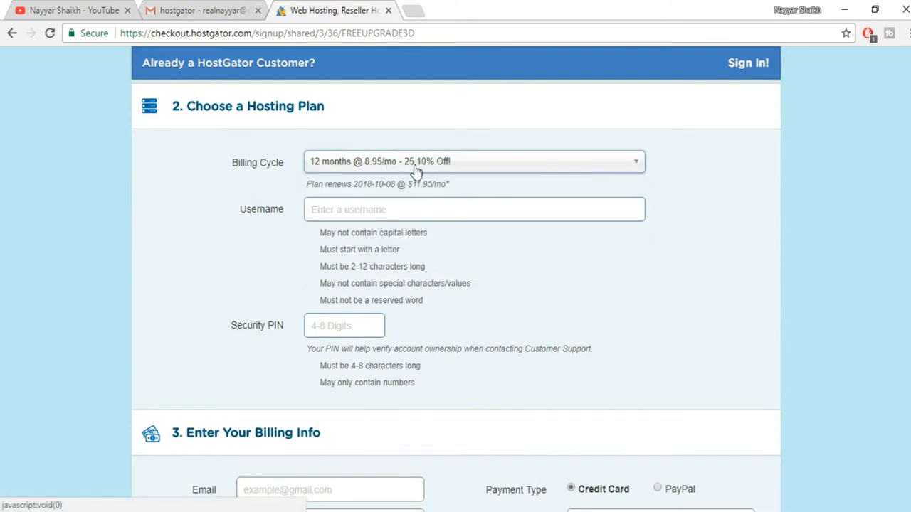
pyautogui.click(474, 162)
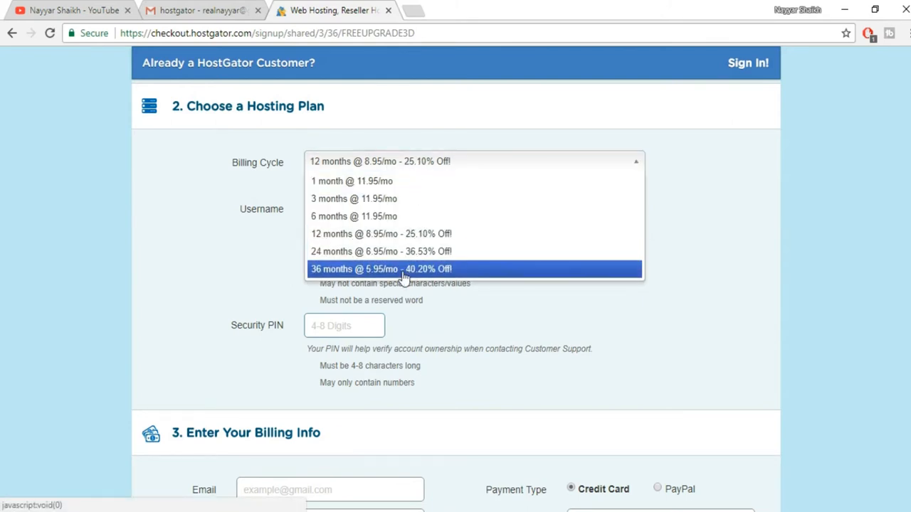
pyautogui.click(380, 269)
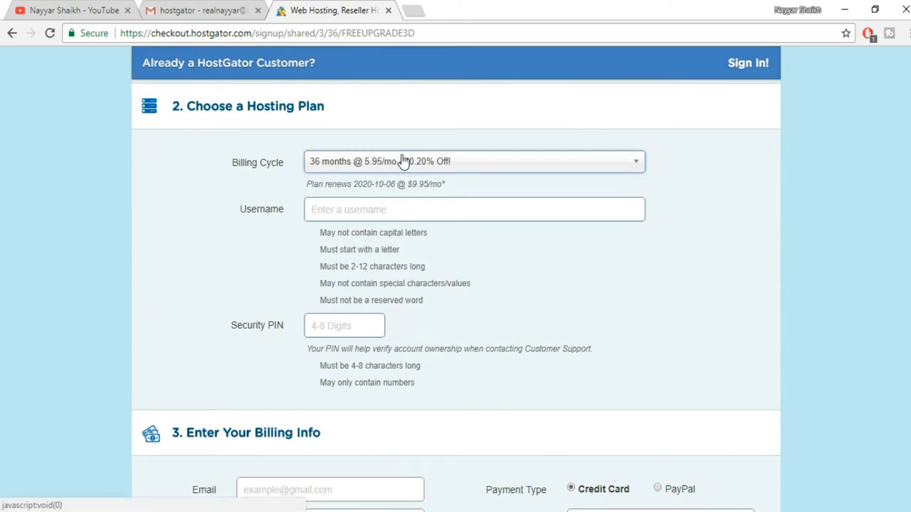
pyautogui.moveTo(404, 195)
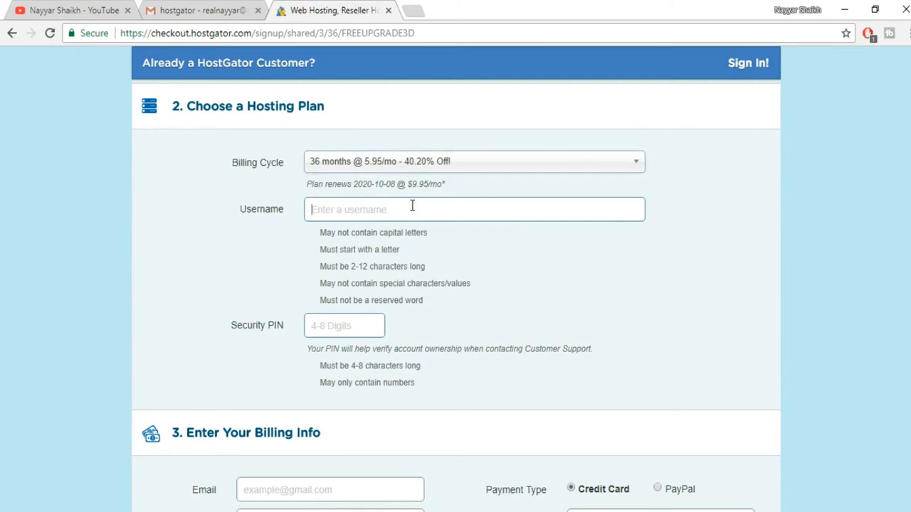
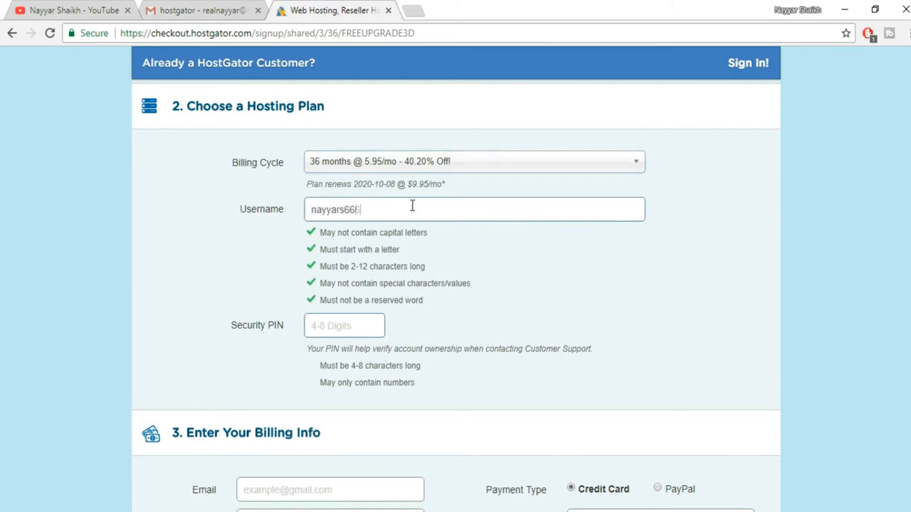
pyautogui.click(344, 325)
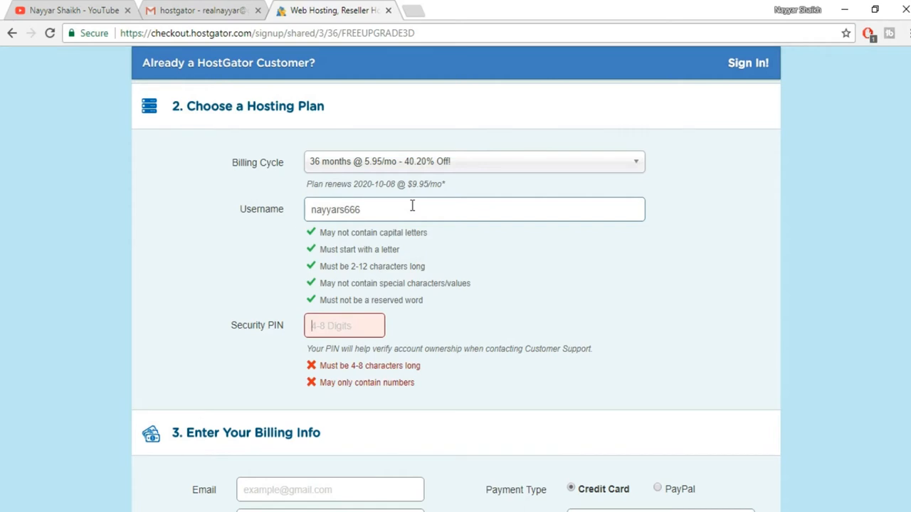
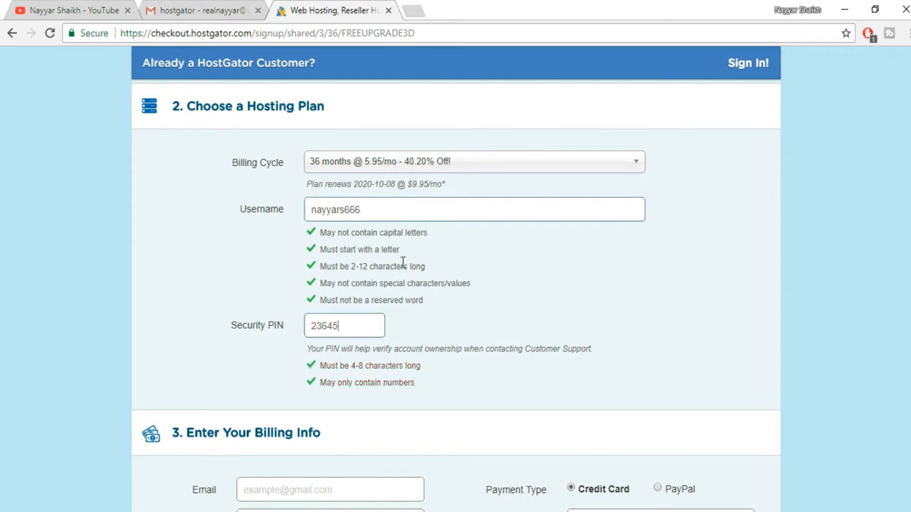
pyautogui.scroll(-3)
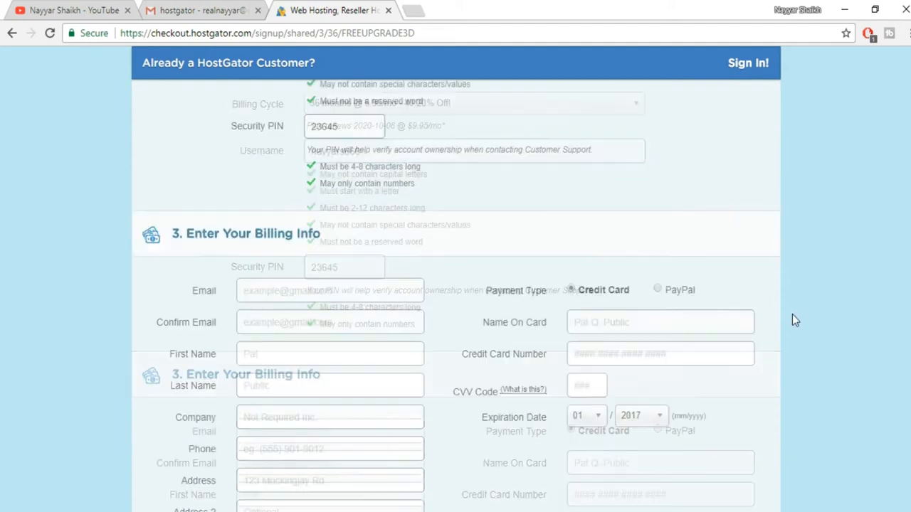
# In Enter Your Billing Info, switch the payment type from credit card to PayPal
pyautogui.scroll(-3)
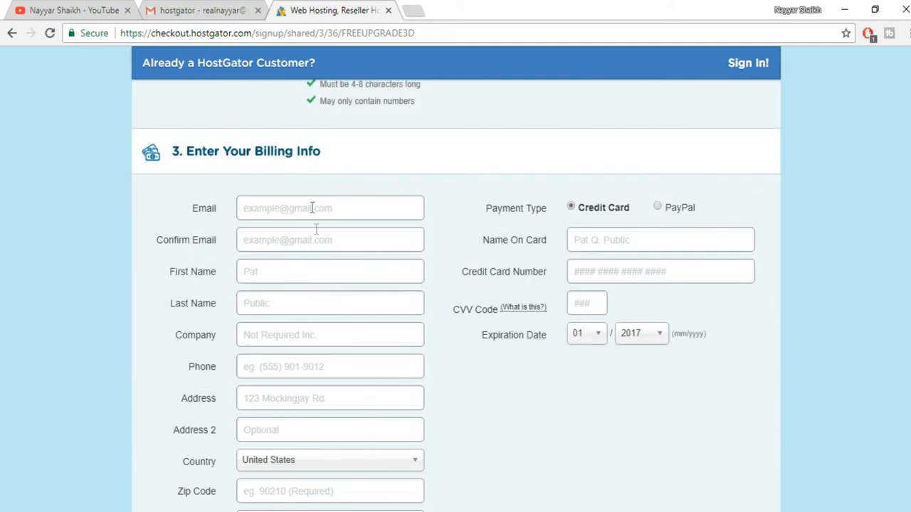
pyautogui.moveTo(281, 215)
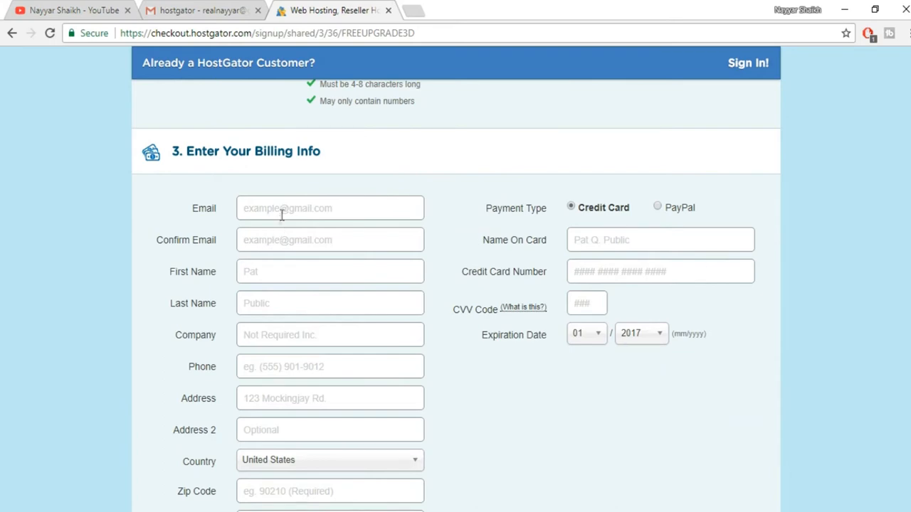
pyautogui.scroll(-3)
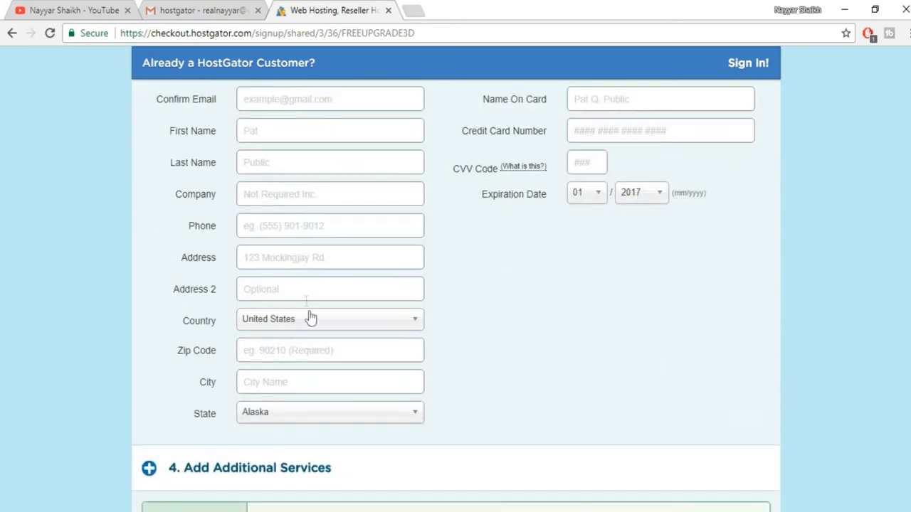
pyautogui.scroll(3)
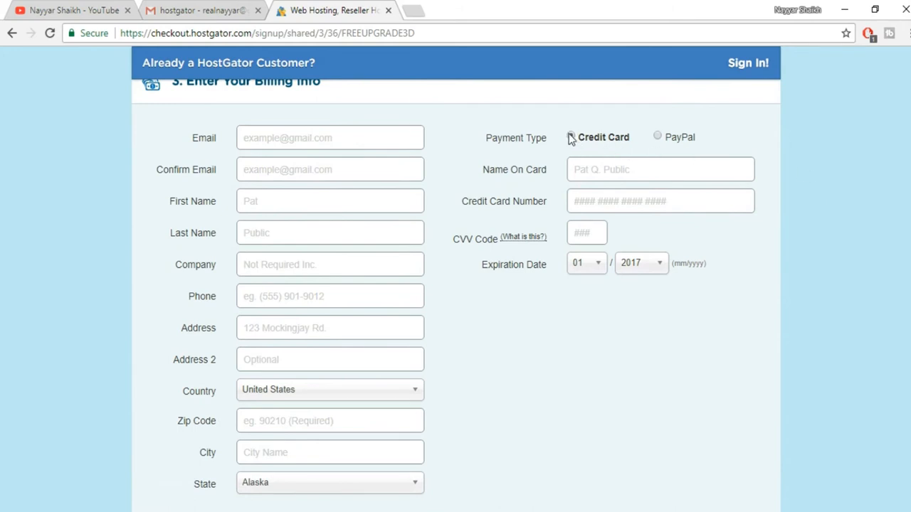
pyautogui.click(570, 135)
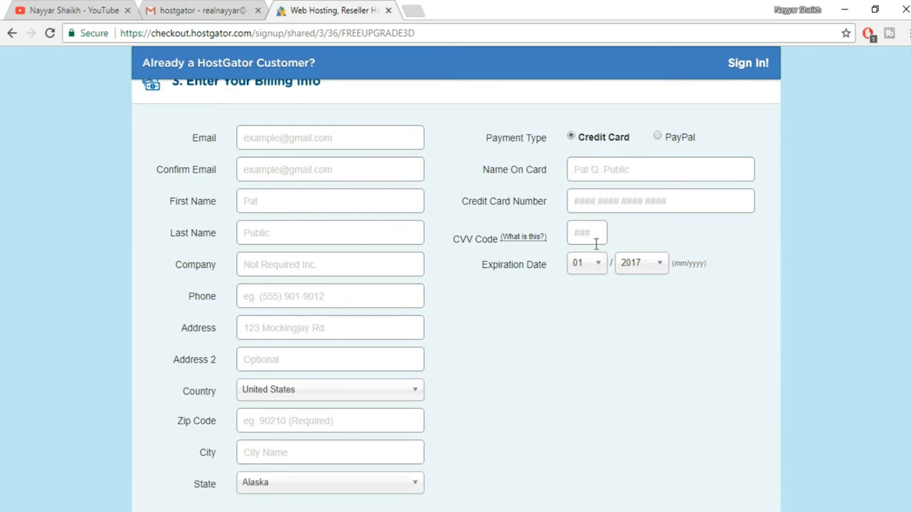
pyautogui.click(657, 137)
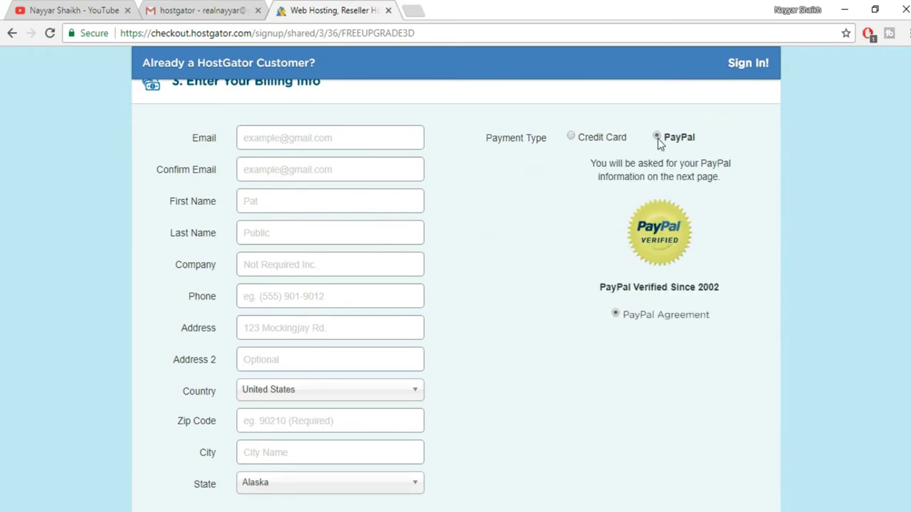
pyautogui.moveTo(575, 145)
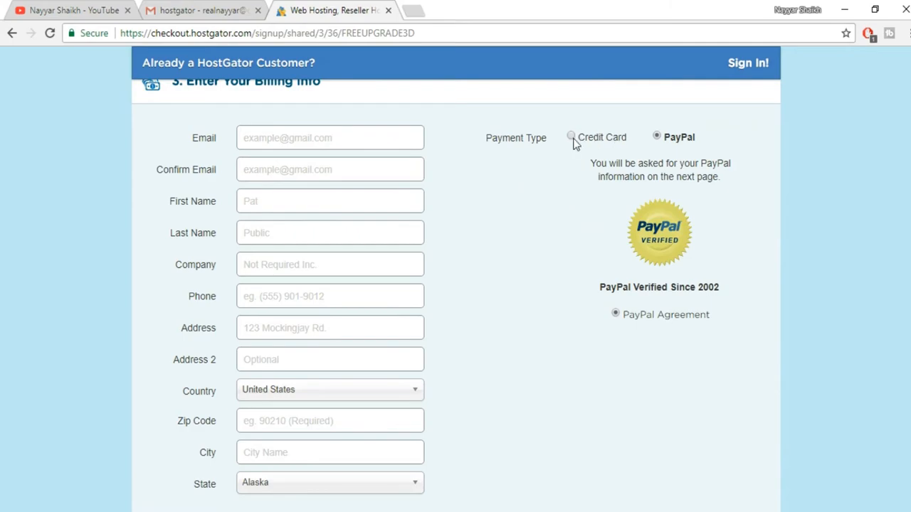
# Scroll down the order form to the Add Additional Services section
pyautogui.scroll(-3)
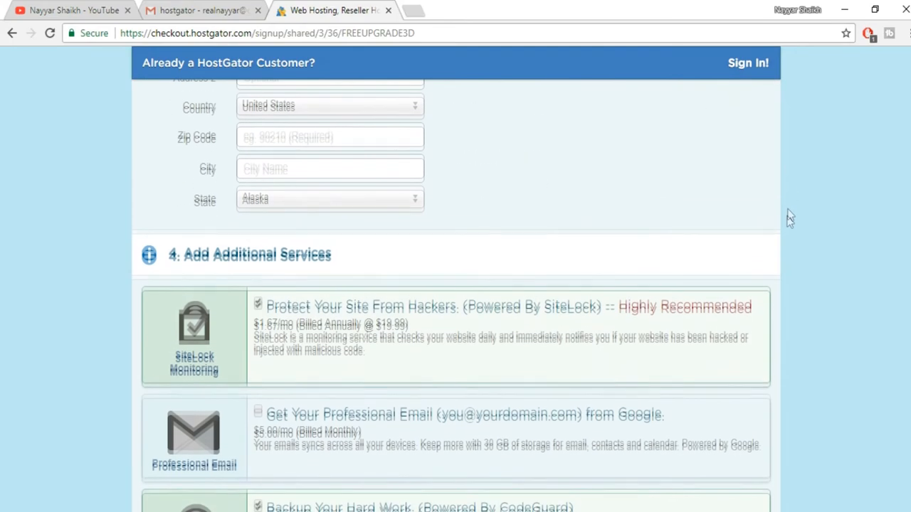
pyautogui.scroll(-3)
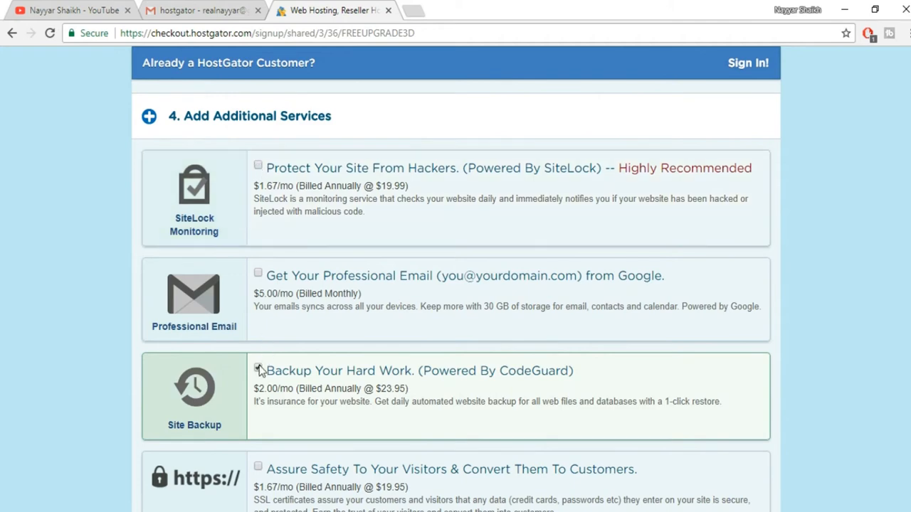
pyautogui.scroll(-3)
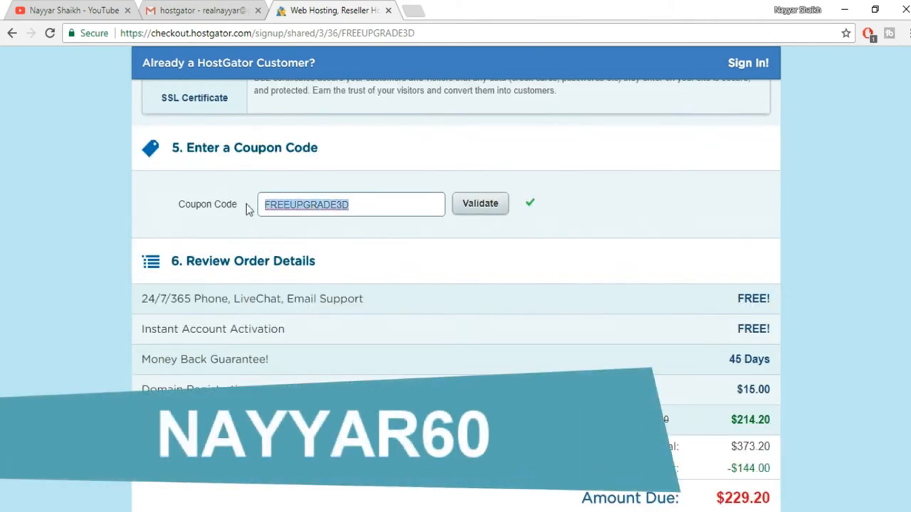
pyautogui.moveTo(427, 233)
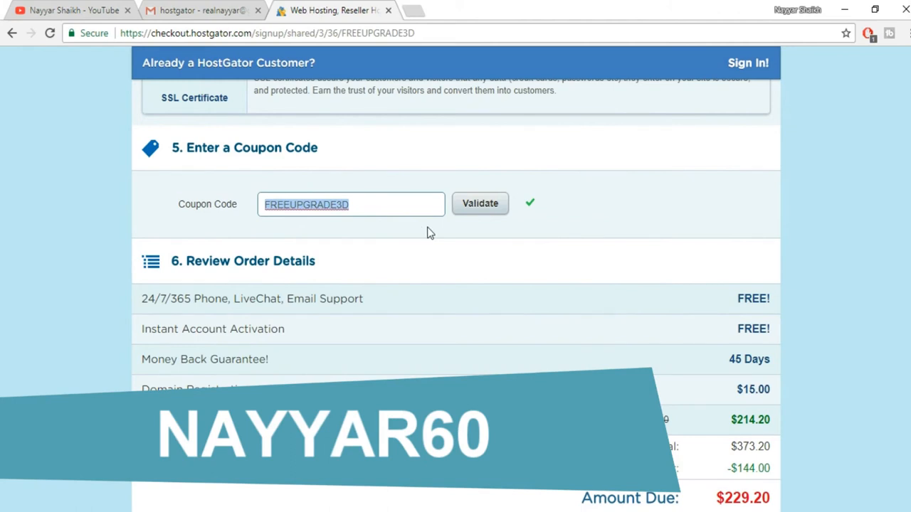
# Validate coupon NAYYAR60 and review the order: $239.93 discount, $413.01 due
pyautogui.write('NAYYAR60')
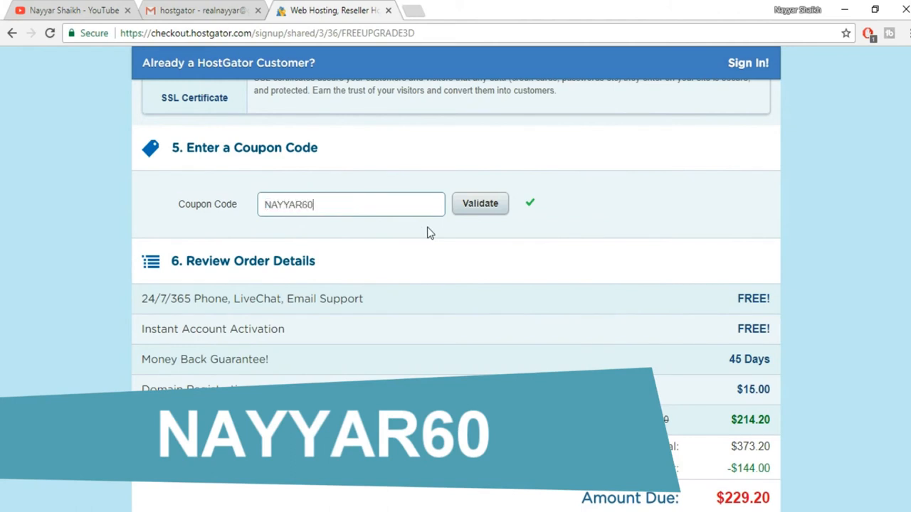
pyautogui.moveTo(480, 203)
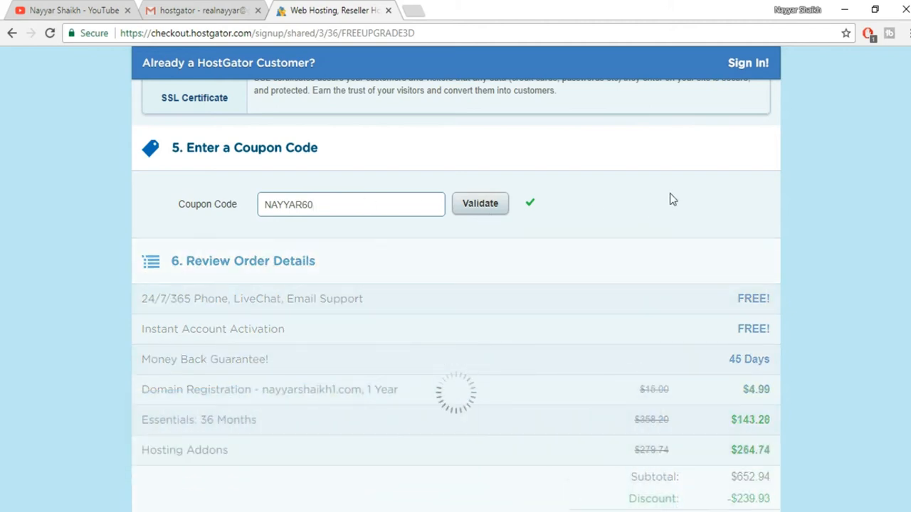
pyautogui.scroll(-3)
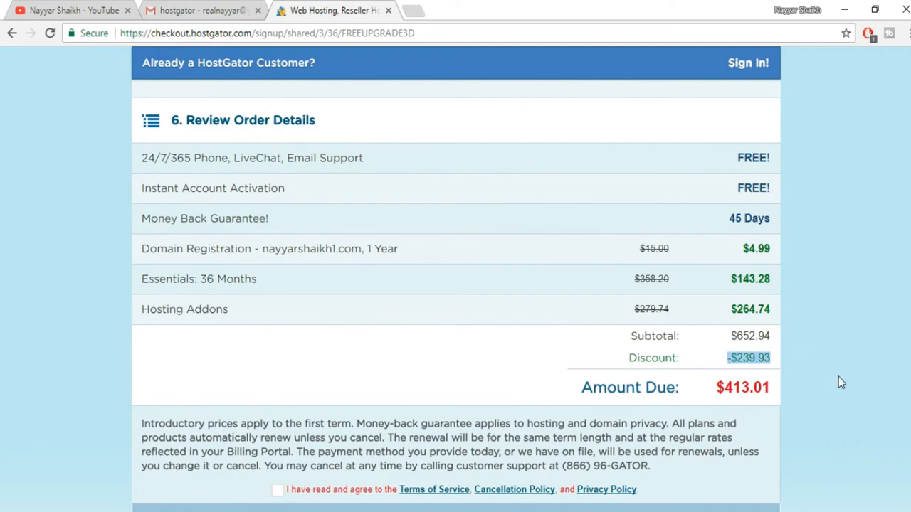
pyautogui.scroll(3)
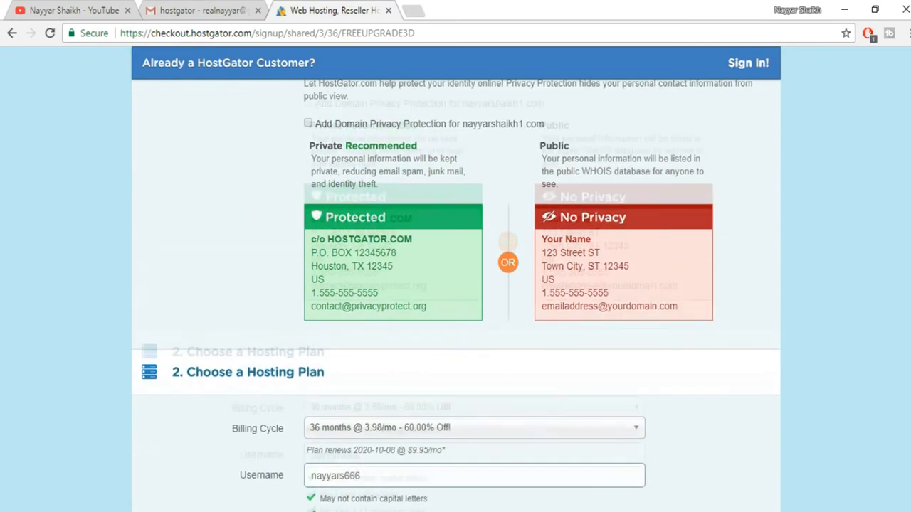
pyautogui.scroll(-3)
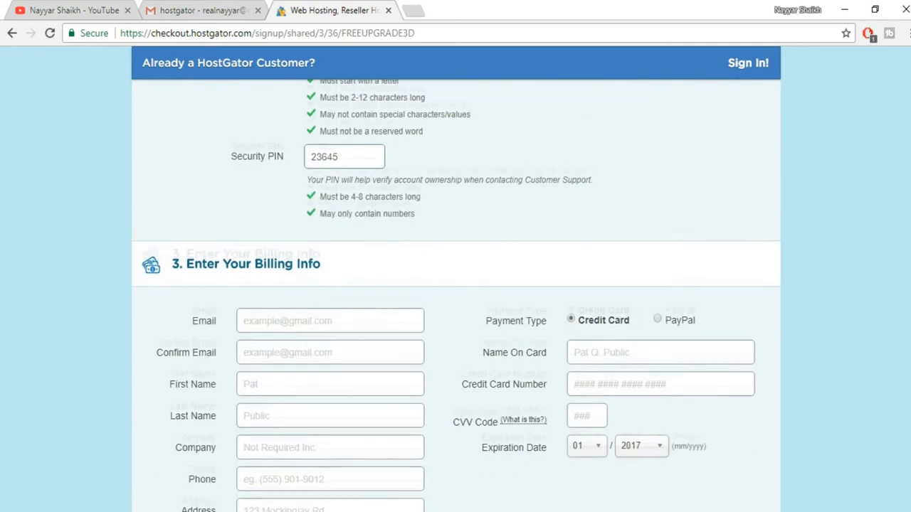
pyautogui.scroll(3)
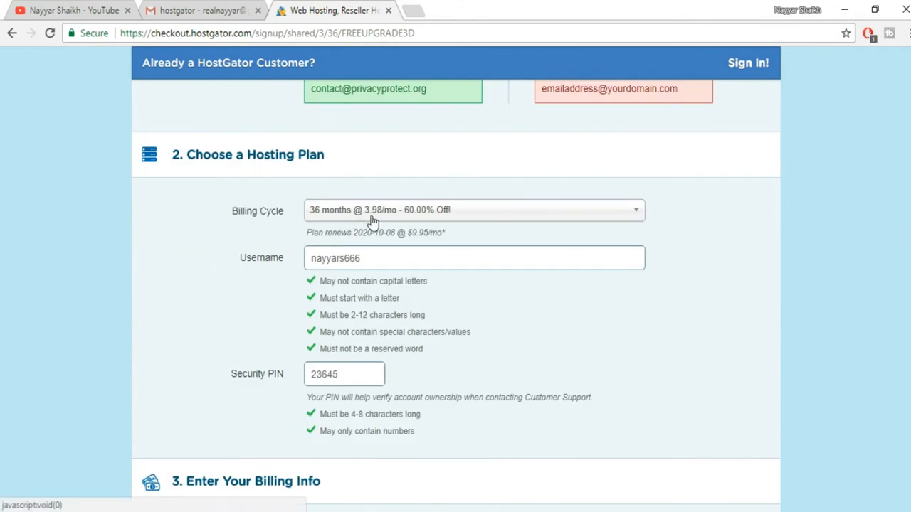
pyautogui.moveTo(425, 221)
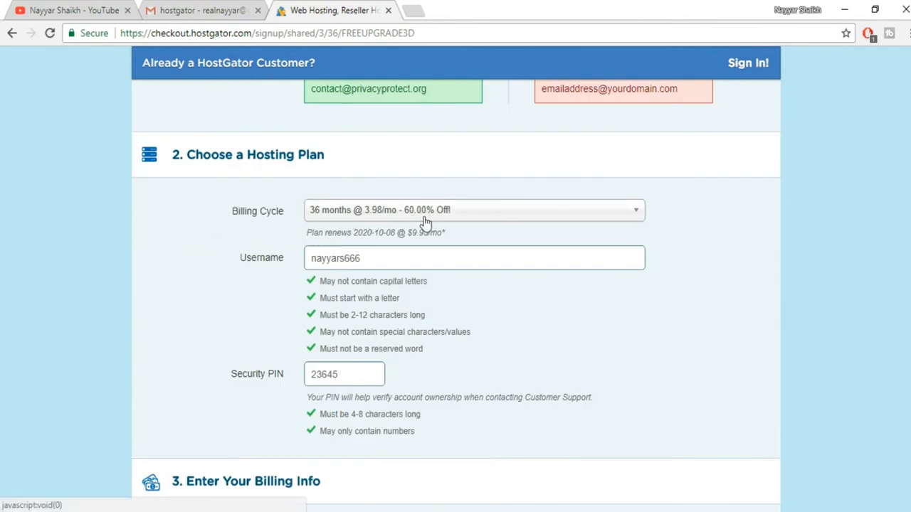
pyautogui.scroll(-3)
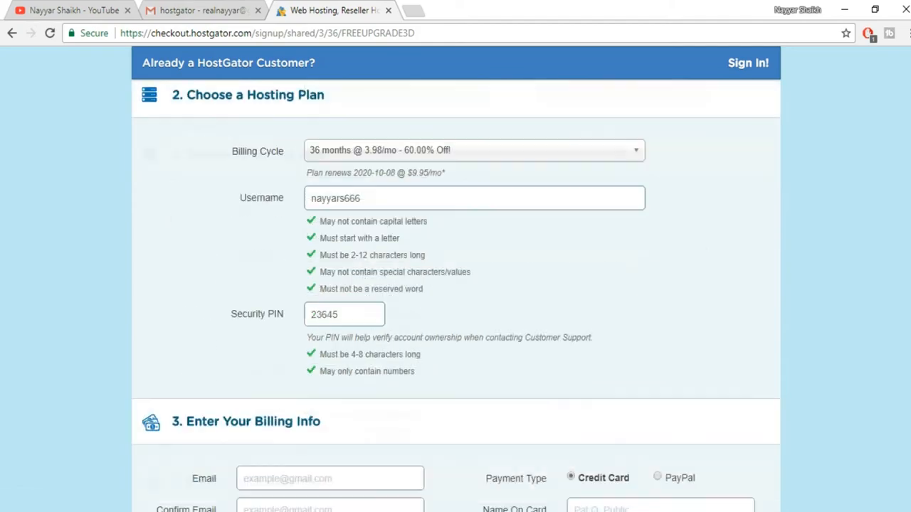
pyautogui.scroll(-3)
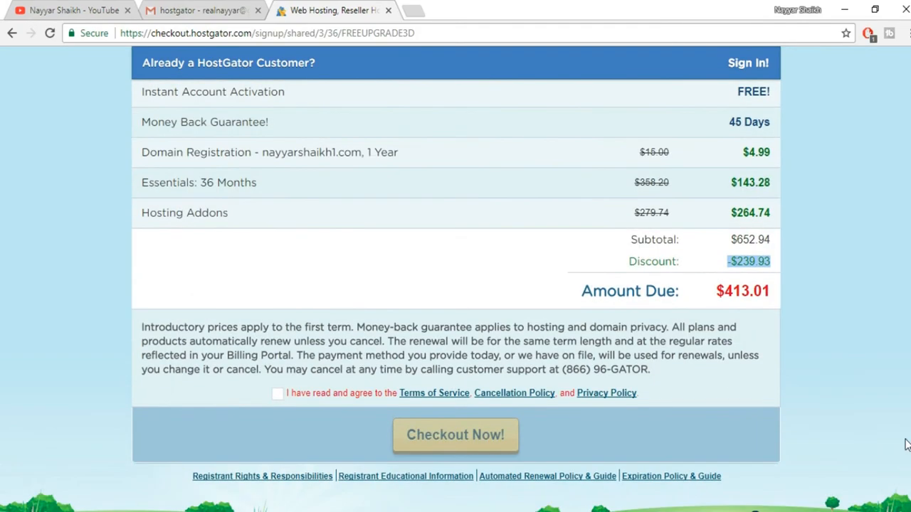
# Agree to the Terms of Service and submit the order with Checkout Now
pyautogui.click(277, 393)
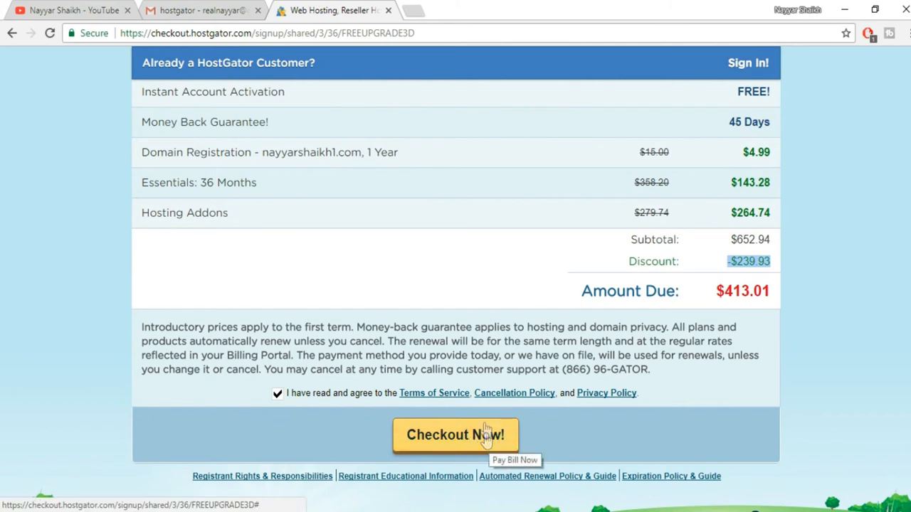
pyautogui.click(199, 10)
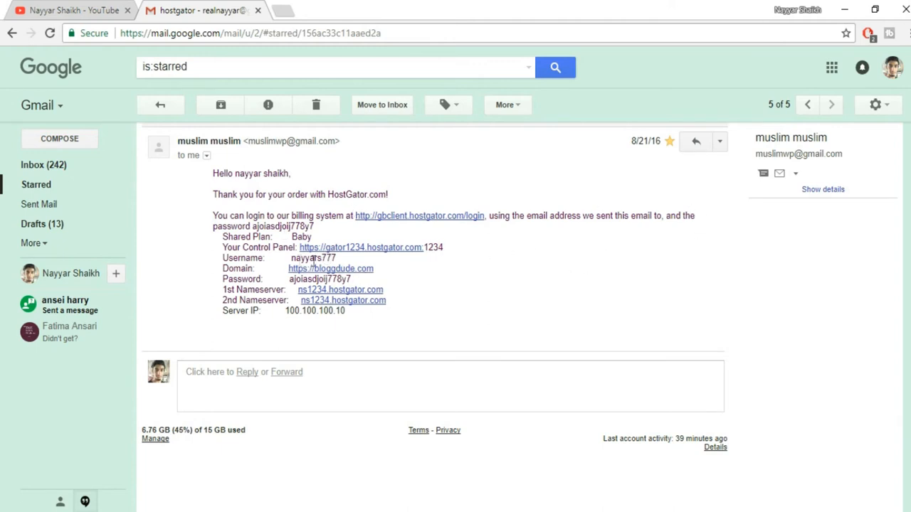
pyautogui.moveTo(363, 300)
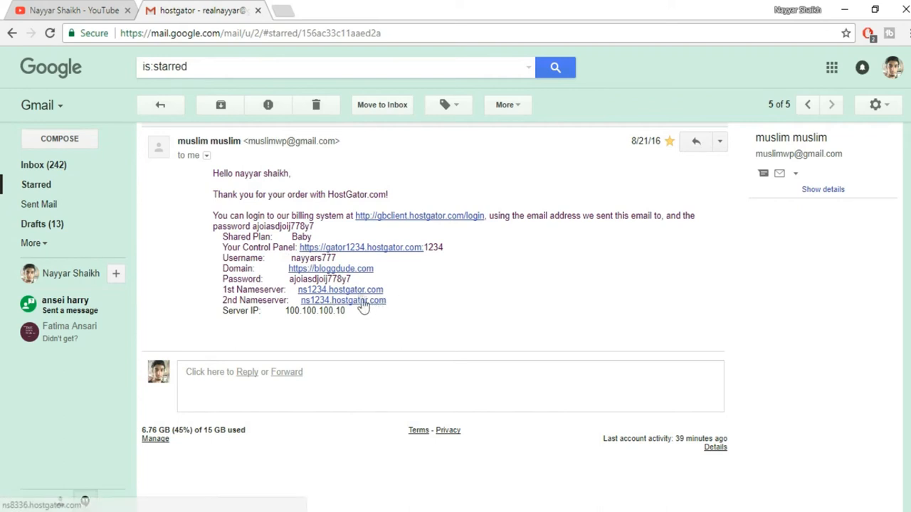
pyautogui.moveTo(508, 278)
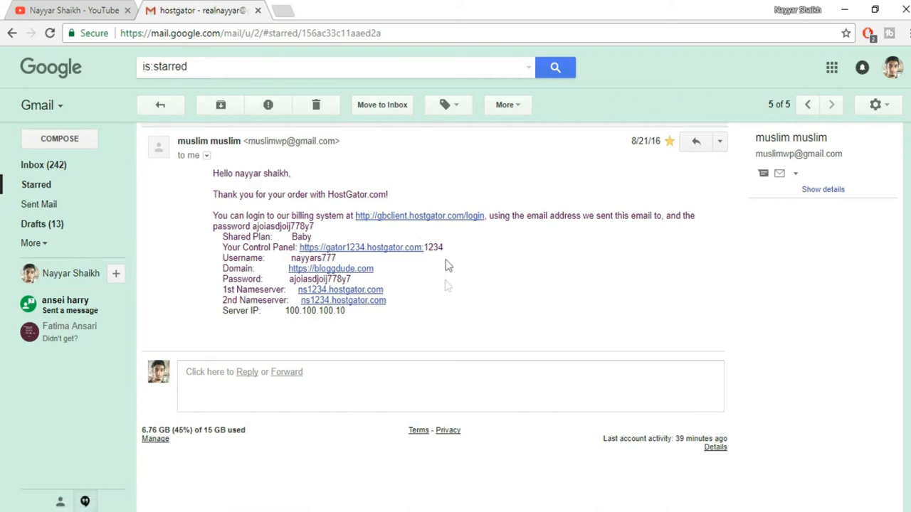
pyautogui.moveTo(509, 249)
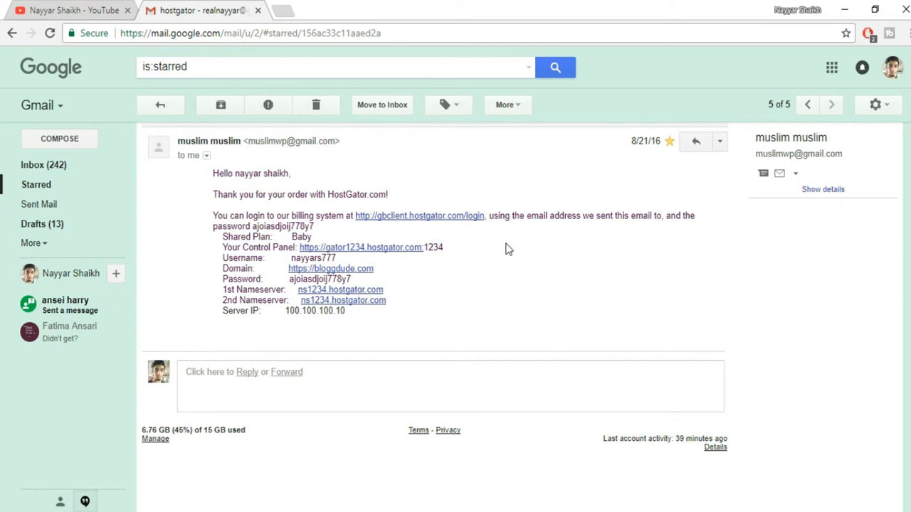
pyautogui.moveTo(330, 268)
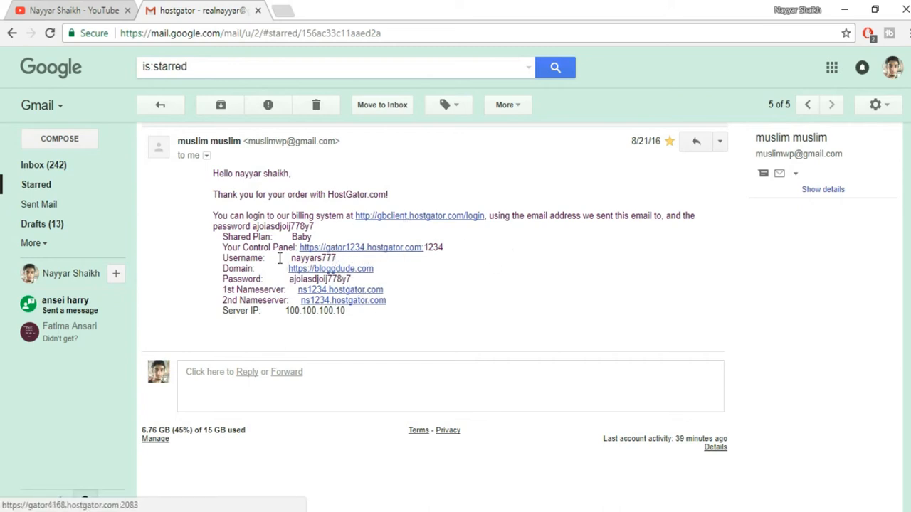
pyautogui.moveTo(396, 258)
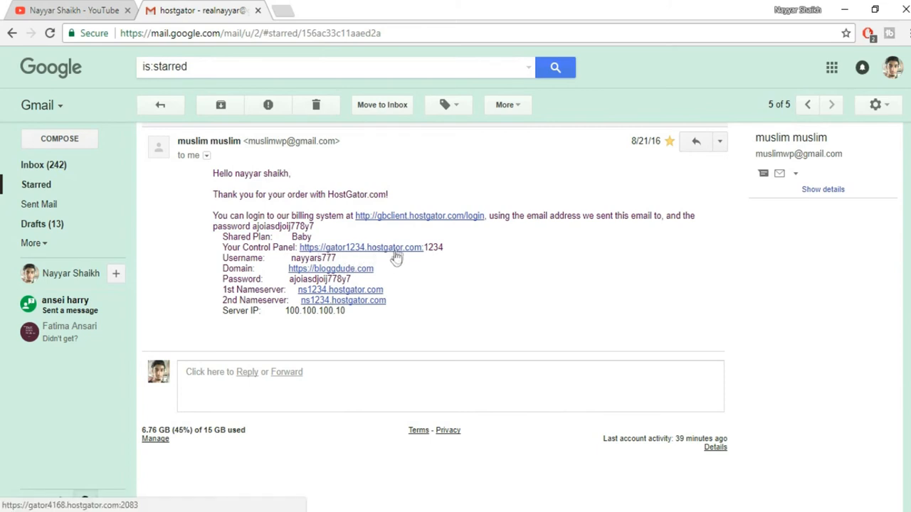
pyautogui.moveTo(406, 258)
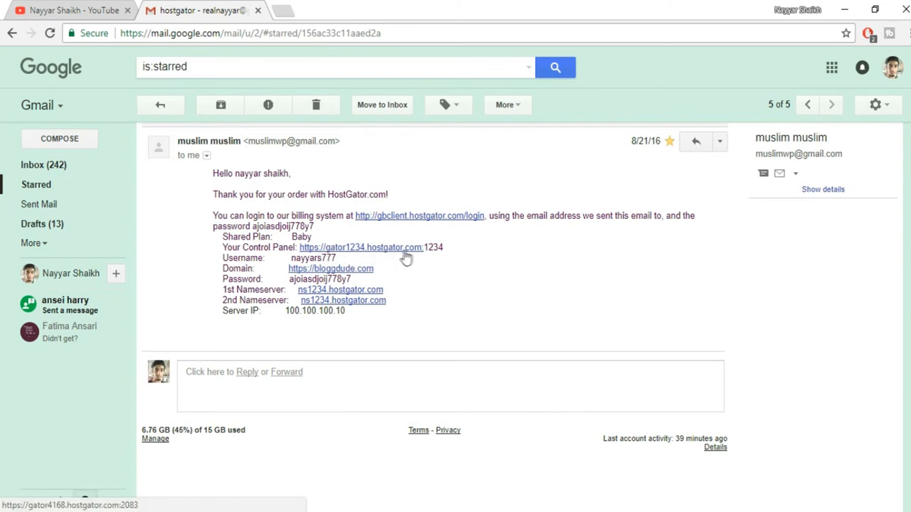
pyautogui.moveTo(363, 258)
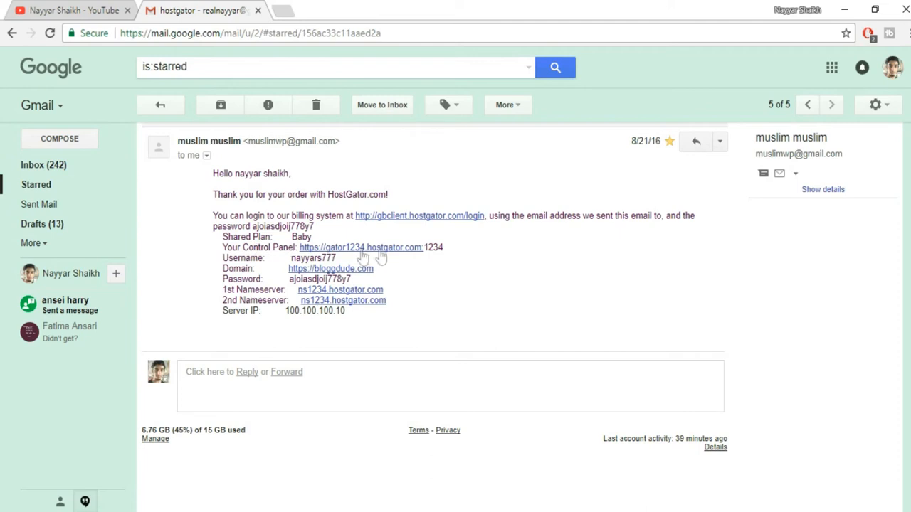
# Open the email's 'Your Control Panel' link in a new tab
pyautogui.rightClick(360, 247)
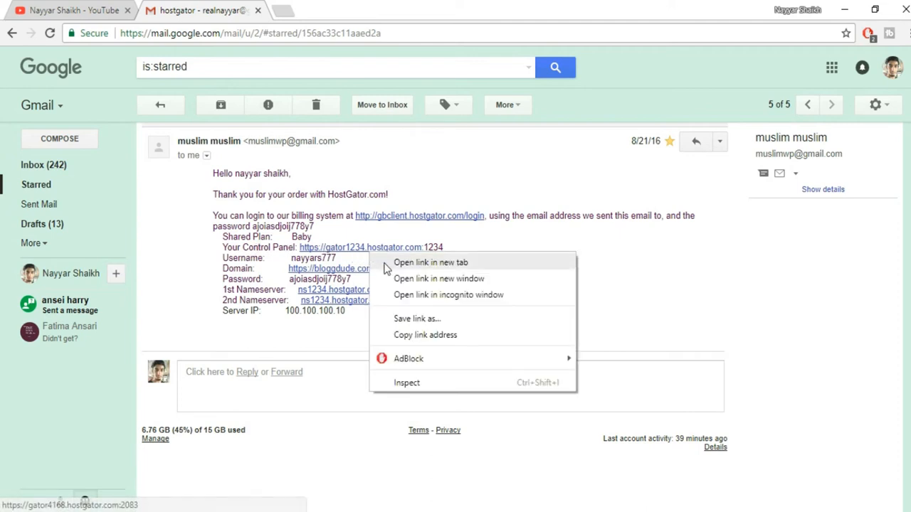
pyautogui.click(430, 262)
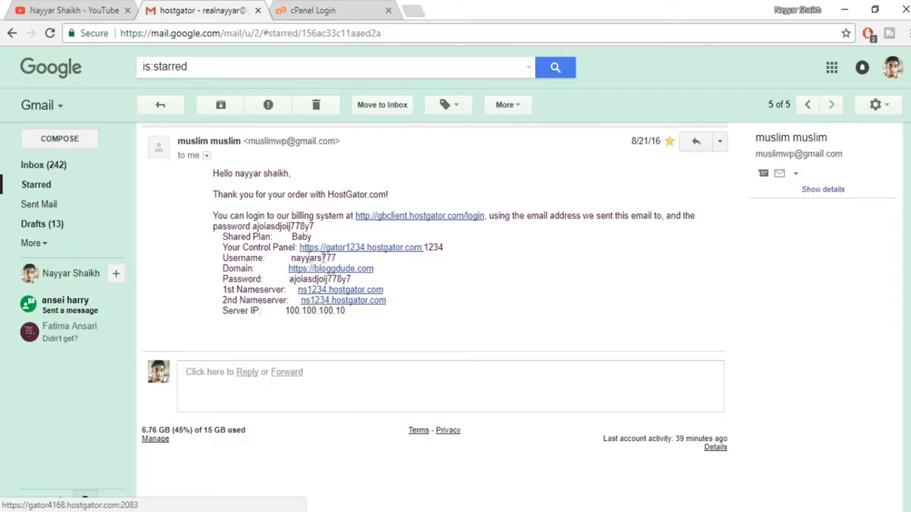
# Log in on the cPanel Login tab using the saved username and password
pyautogui.click(313, 10)
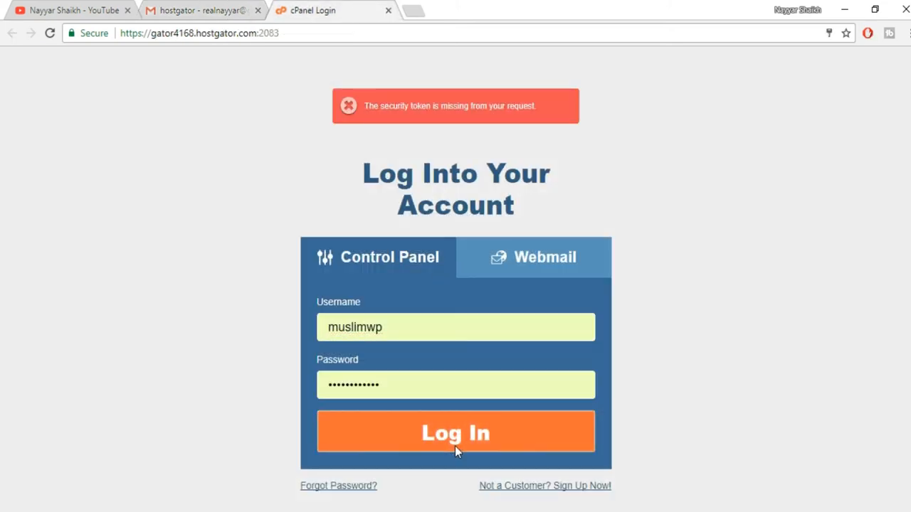
pyautogui.click(455, 432)
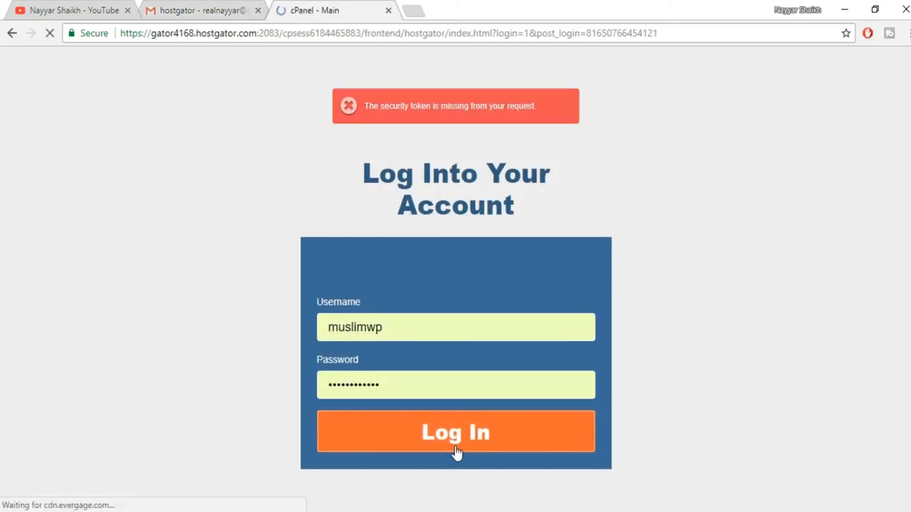
pyautogui.click(455, 431)
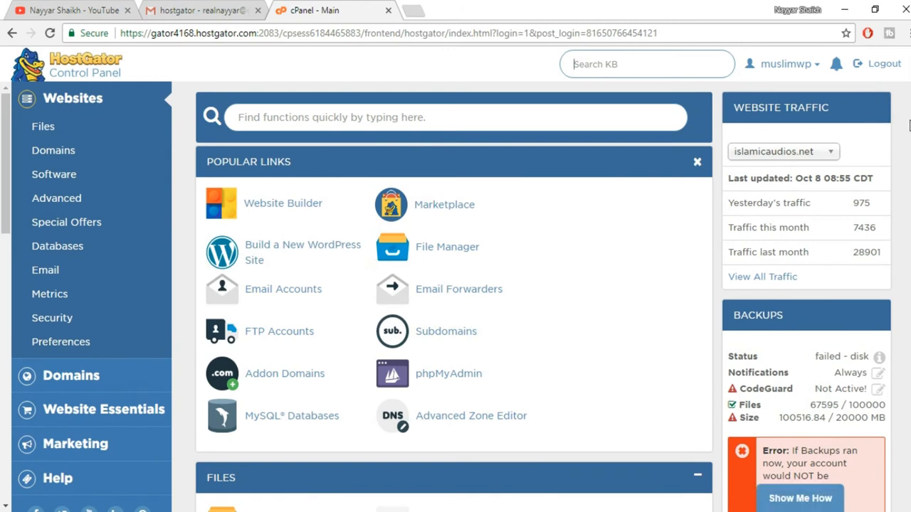
# Scroll to the Software section and launch QuickInstall for WordPress
pyautogui.scroll(-3)
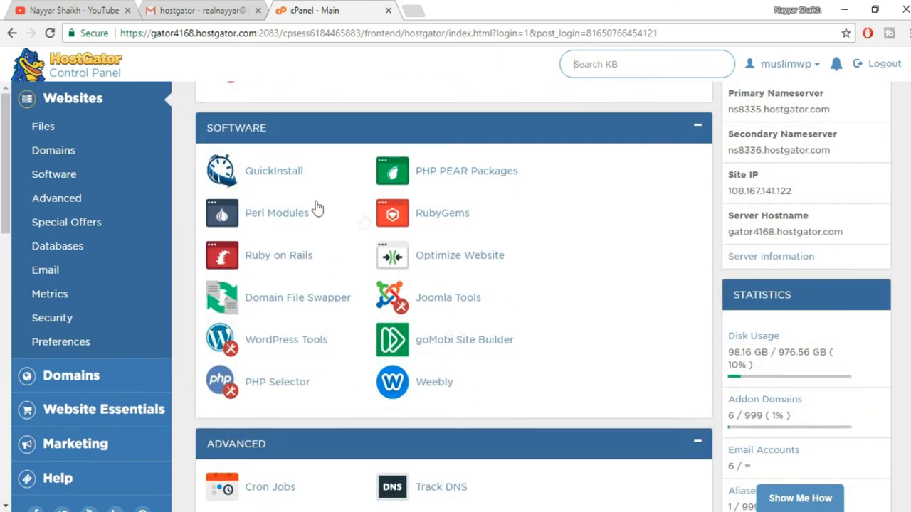
pyautogui.moveTo(273, 171)
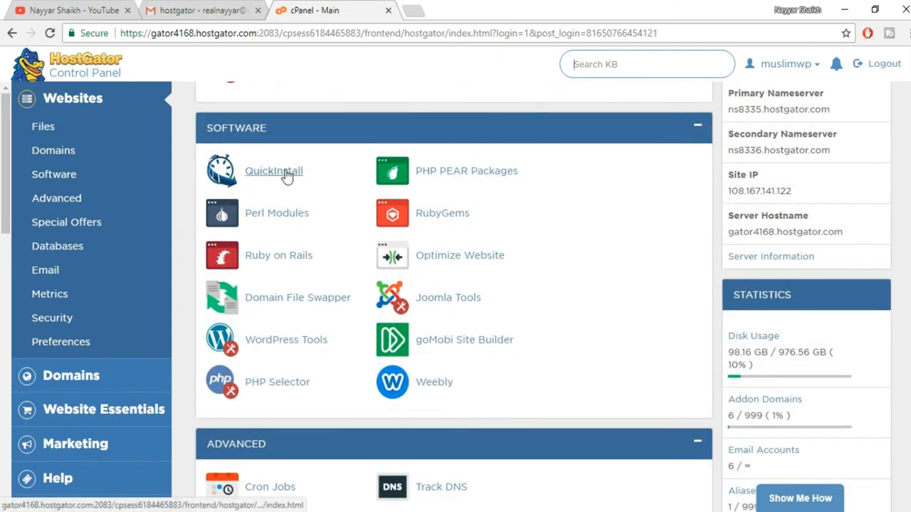
pyautogui.click(273, 171)
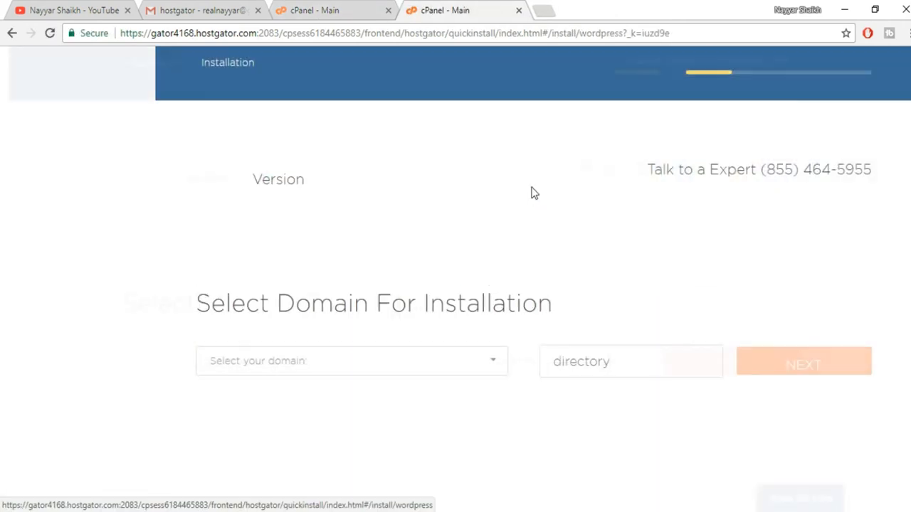
# Choose wordpress1.bloggdude.com as the WordPress install domain and continue to the settings form
pyautogui.scroll(-3)
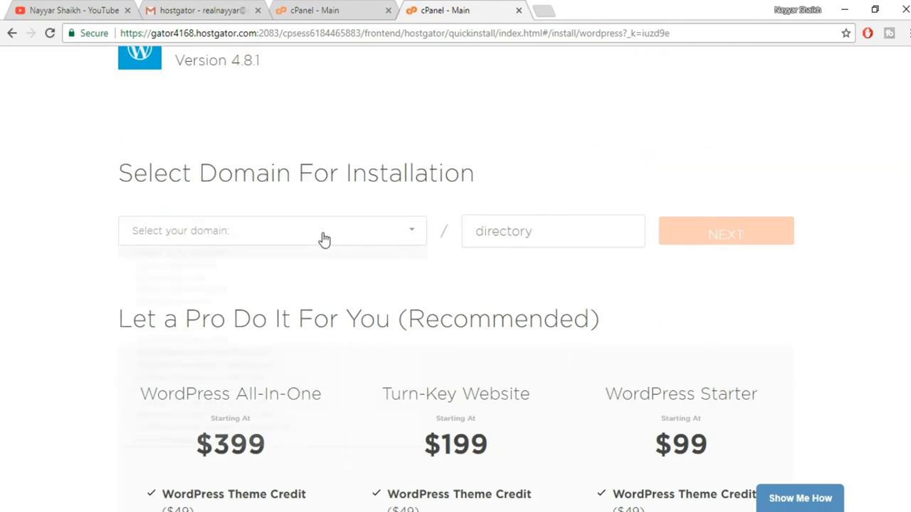
pyautogui.click(271, 230)
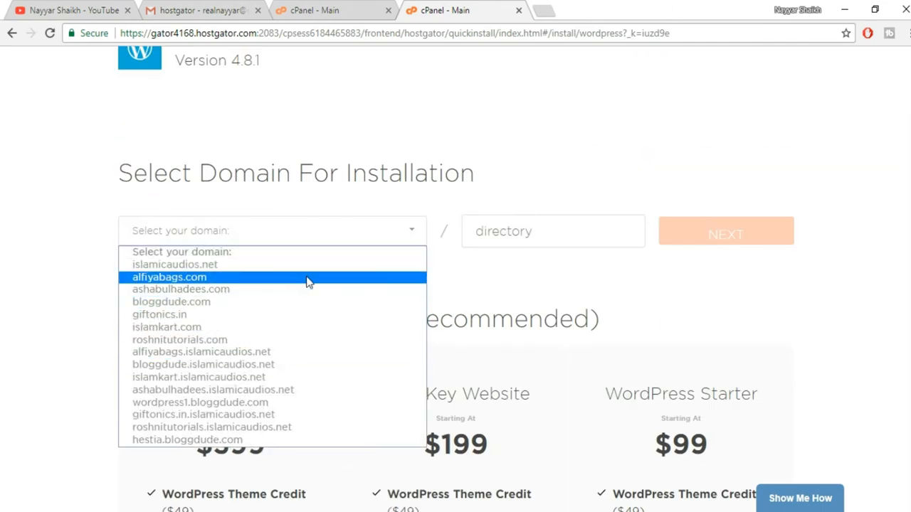
pyautogui.moveTo(288, 264)
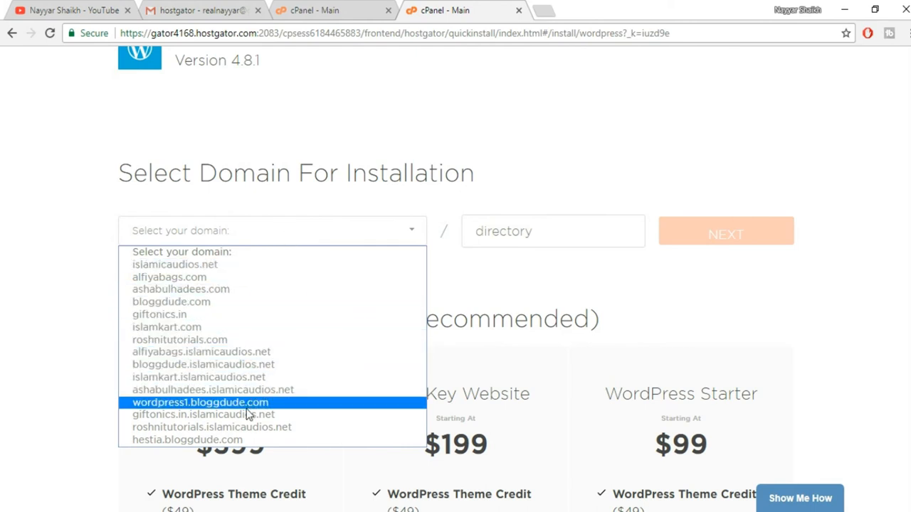
pyautogui.click(200, 402)
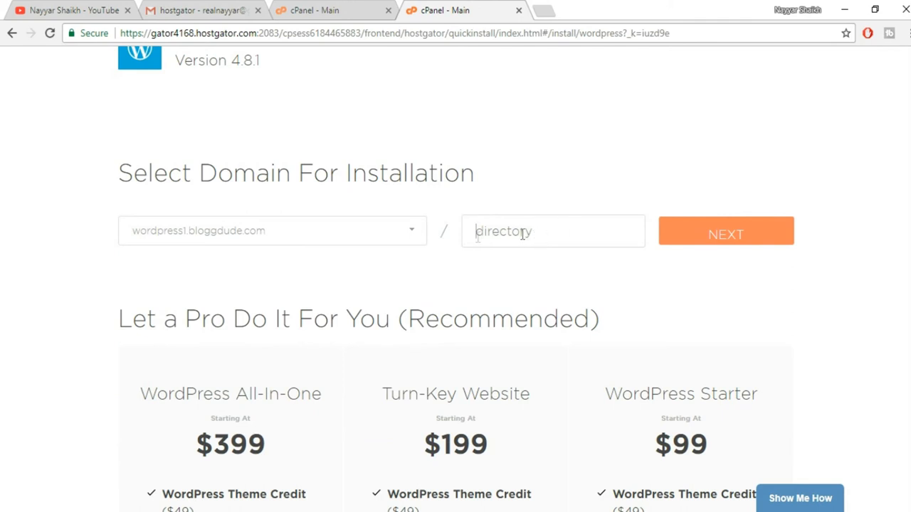
pyautogui.click(725, 231)
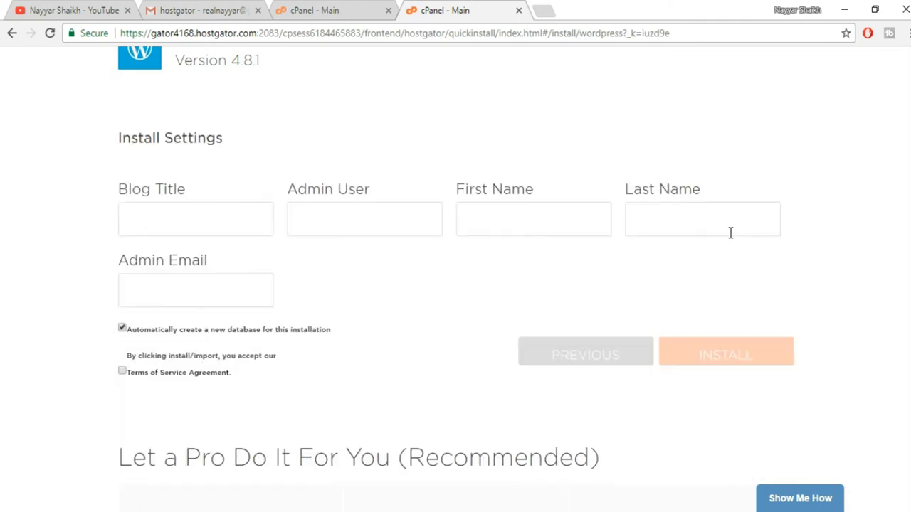
# Enter admin user 'nayyar' and name details, accept the terms, and start installing WordPress
pyautogui.click(725, 354)
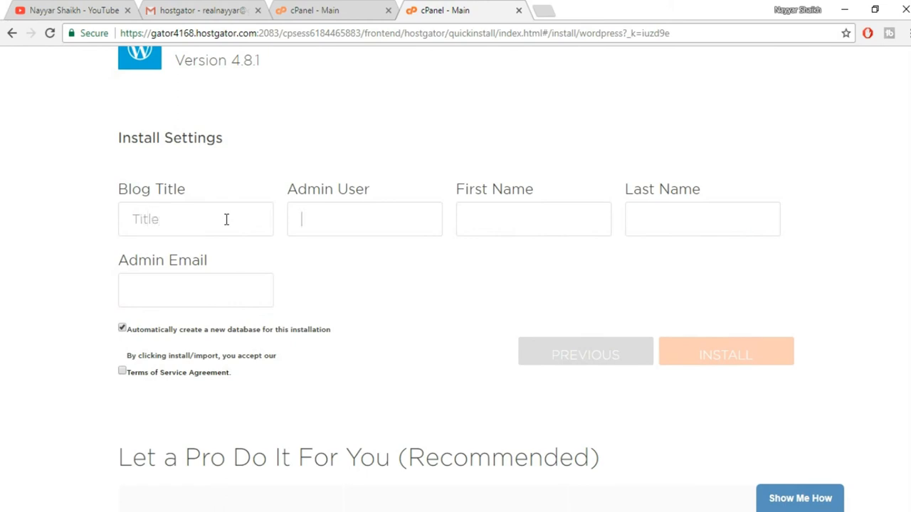
pyautogui.write('nayyar')
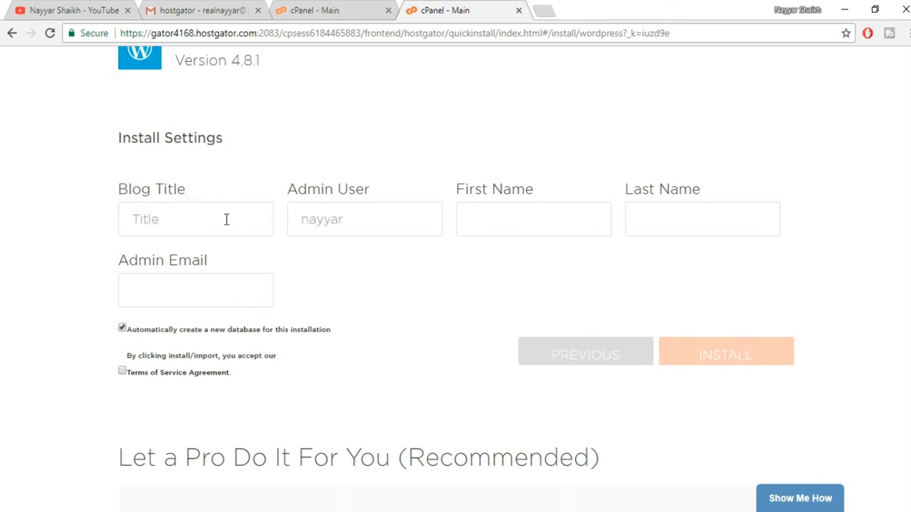
pyautogui.write('Shaikh')
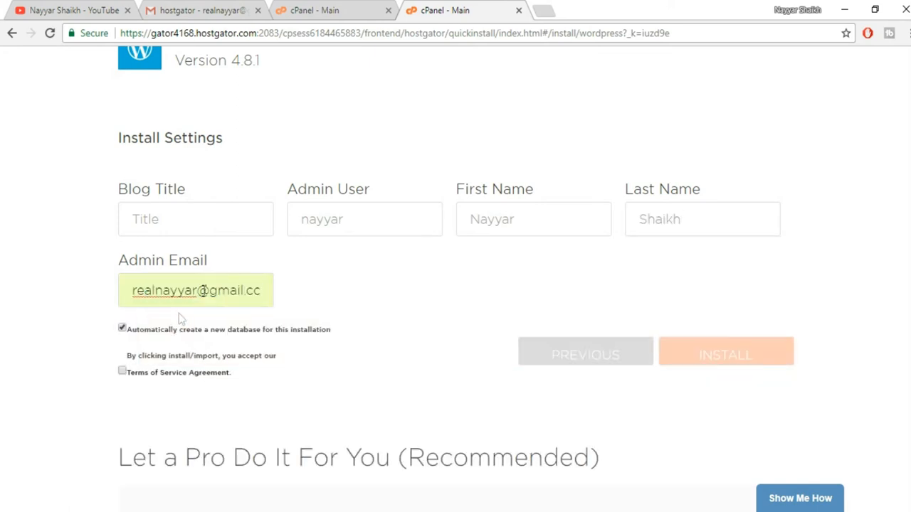
pyautogui.click(121, 371)
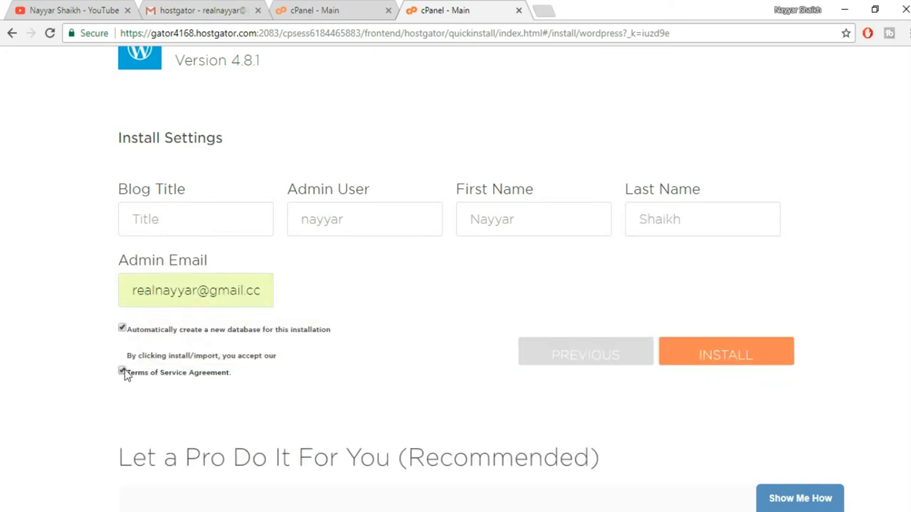
pyautogui.click(122, 370)
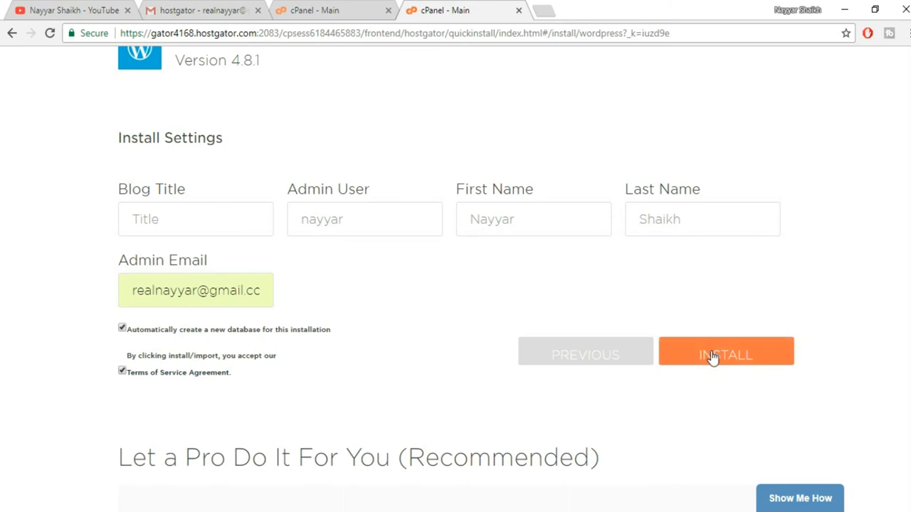
pyautogui.click(725, 352)
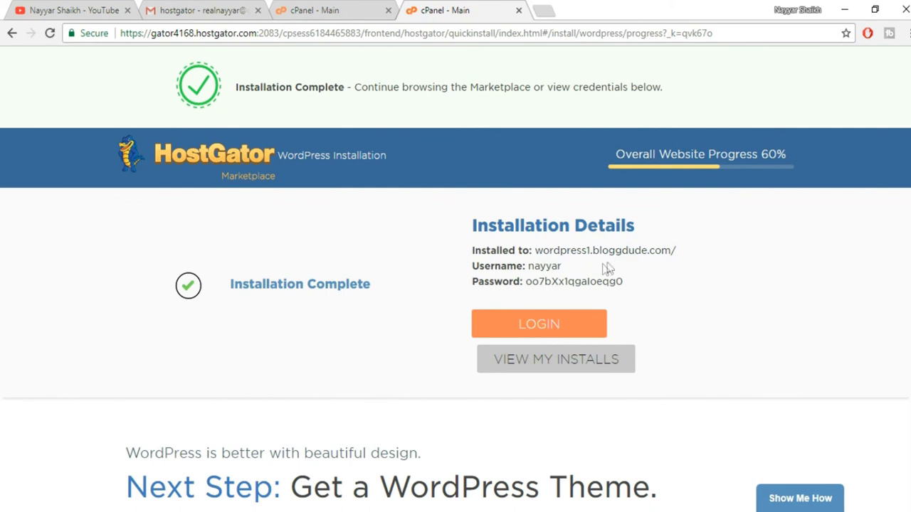
# Copy the generated admin password and open the site's wp-admin login page in a new tab
pyautogui.rightClick(605, 249)
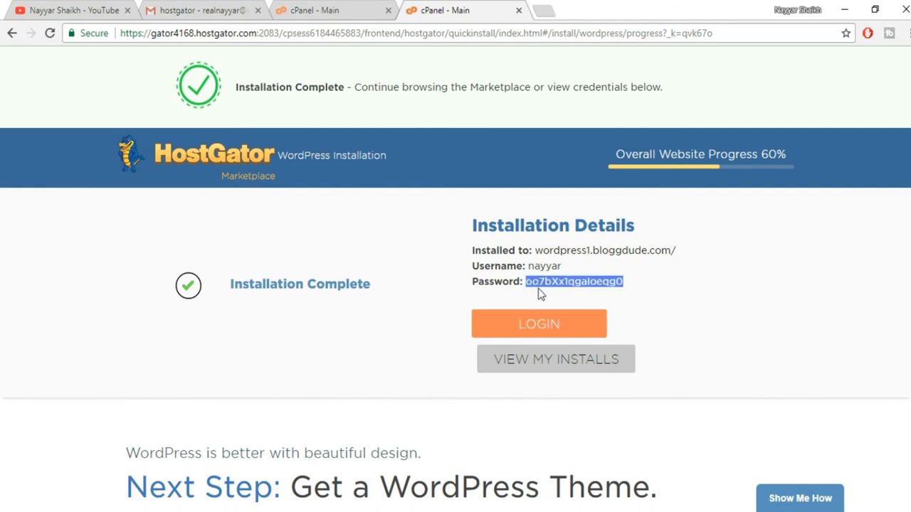
pyautogui.moveTo(539, 324)
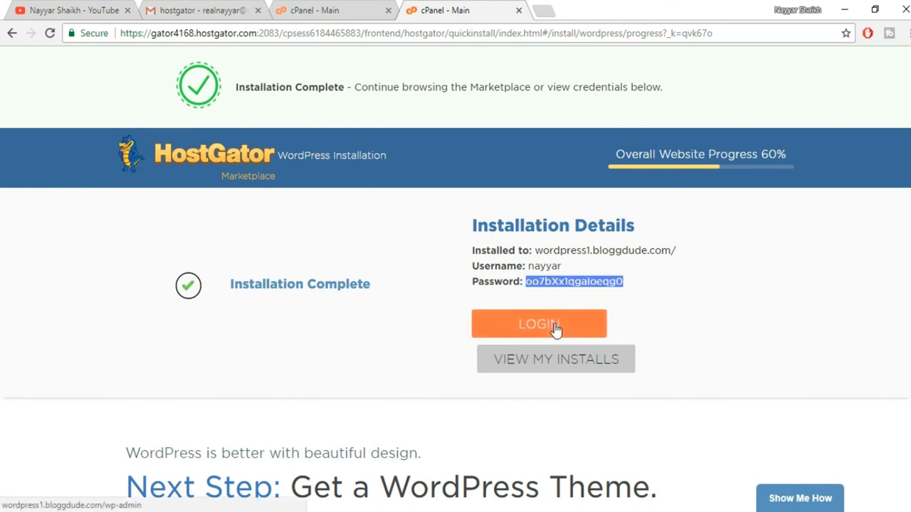
pyautogui.click(539, 324)
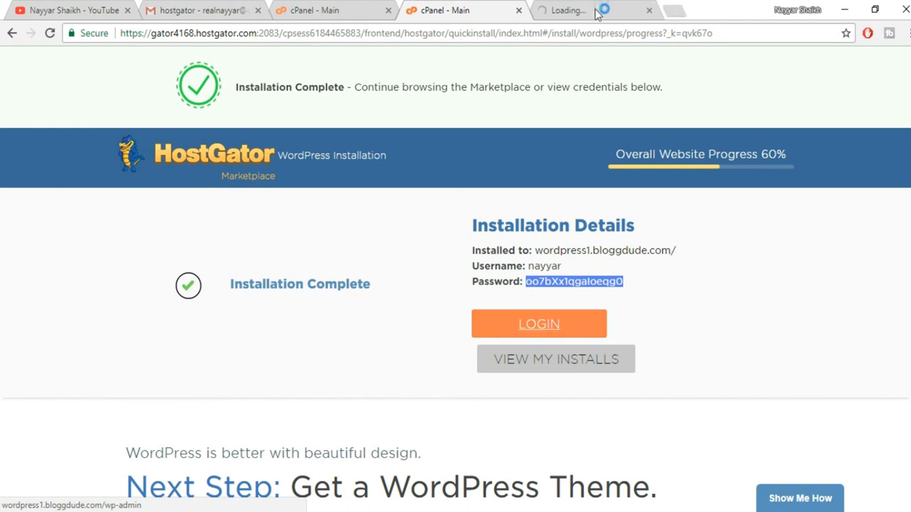
pyautogui.click(539, 323)
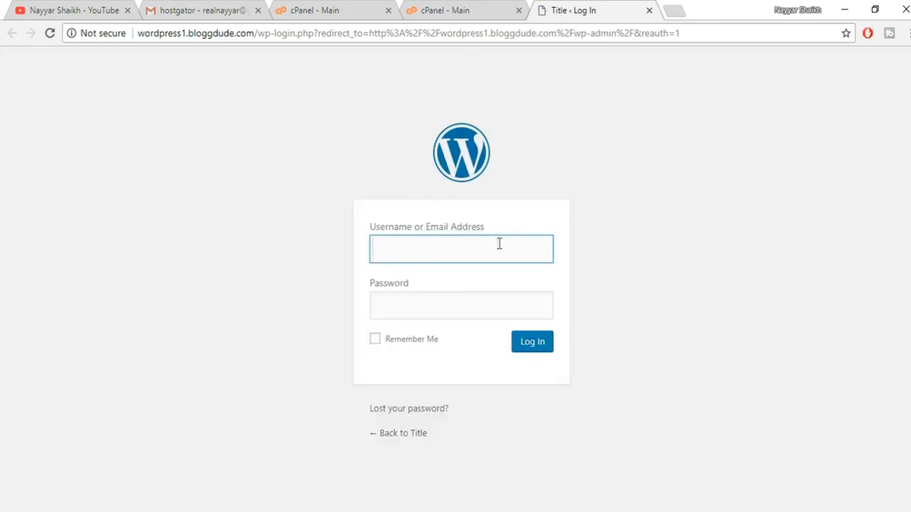
# Sign in to wordpress1.bloggdude.com with username 'nay…' and the copied password
pyautogui.write('nay')
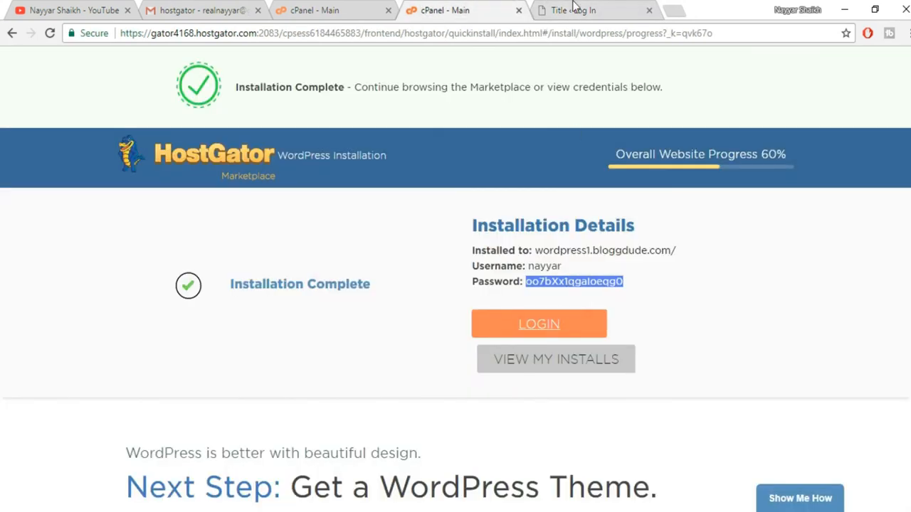
pyautogui.click(539, 324)
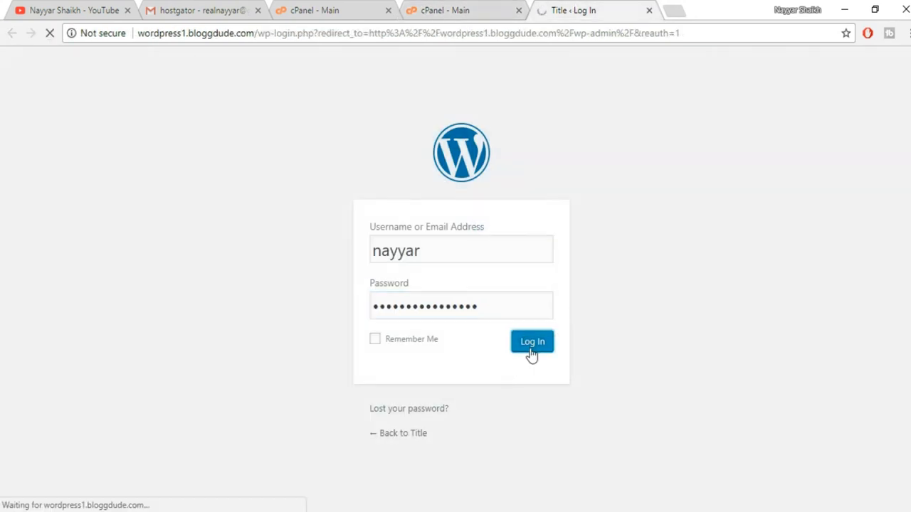
pyautogui.click(532, 341)
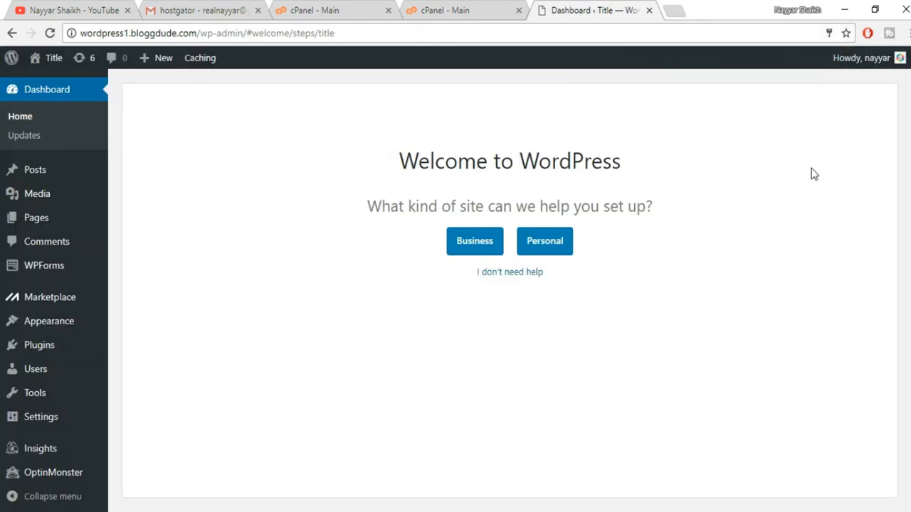